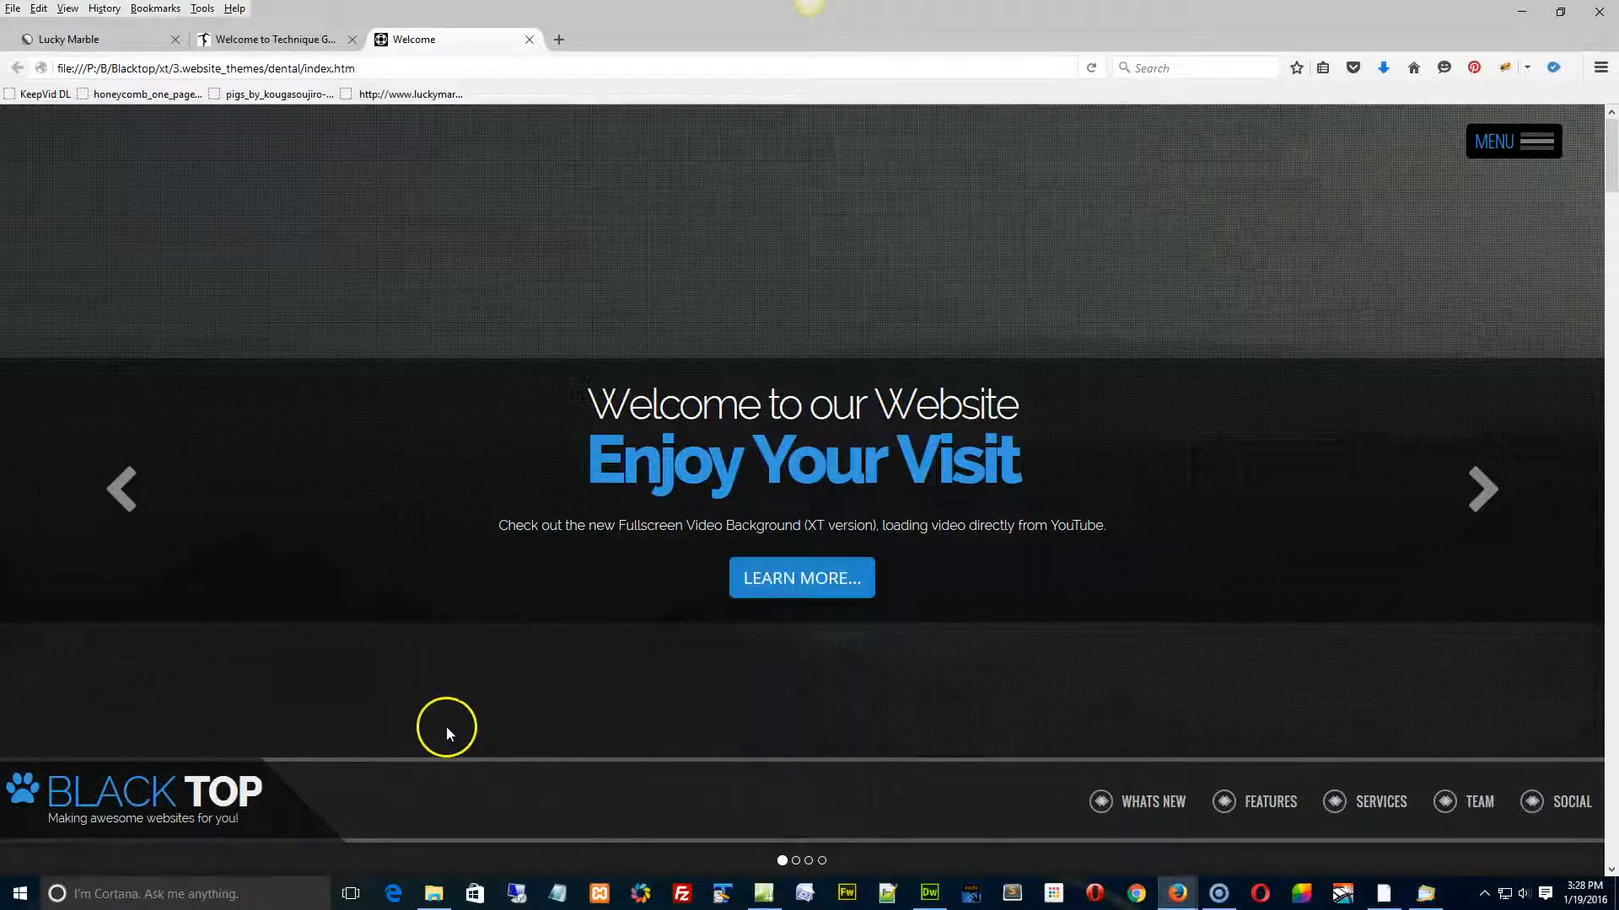
# Bring up the full-page MENU and scroll down to the Photo Galleries links.
pyautogui.scroll(-3)
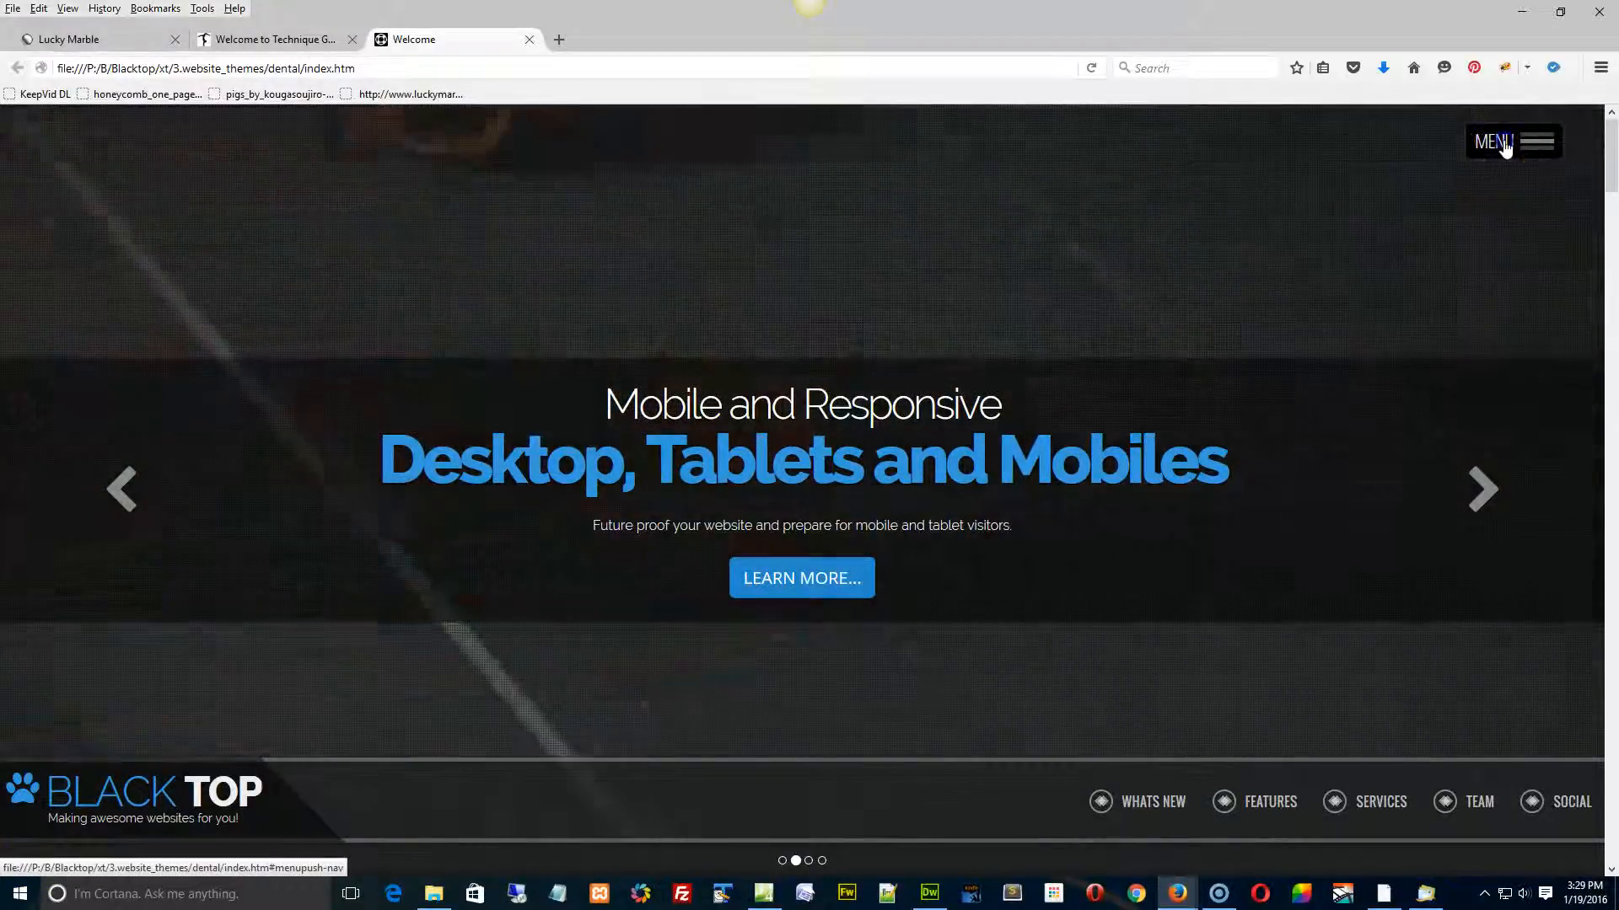
pyautogui.click(1514, 142)
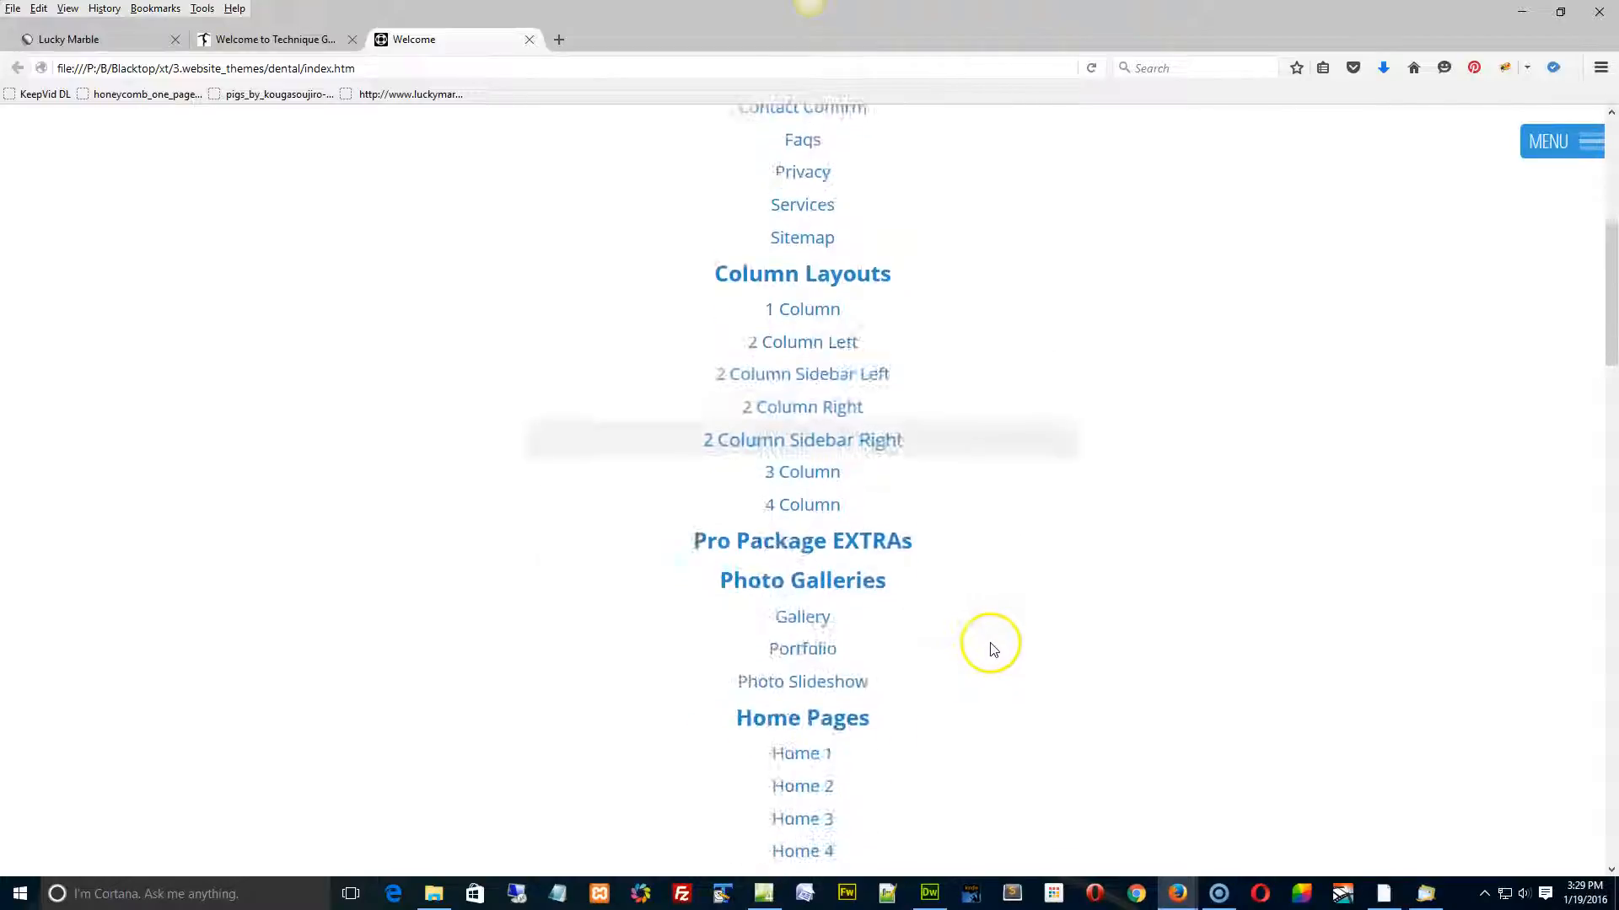
pyautogui.scroll(-3)
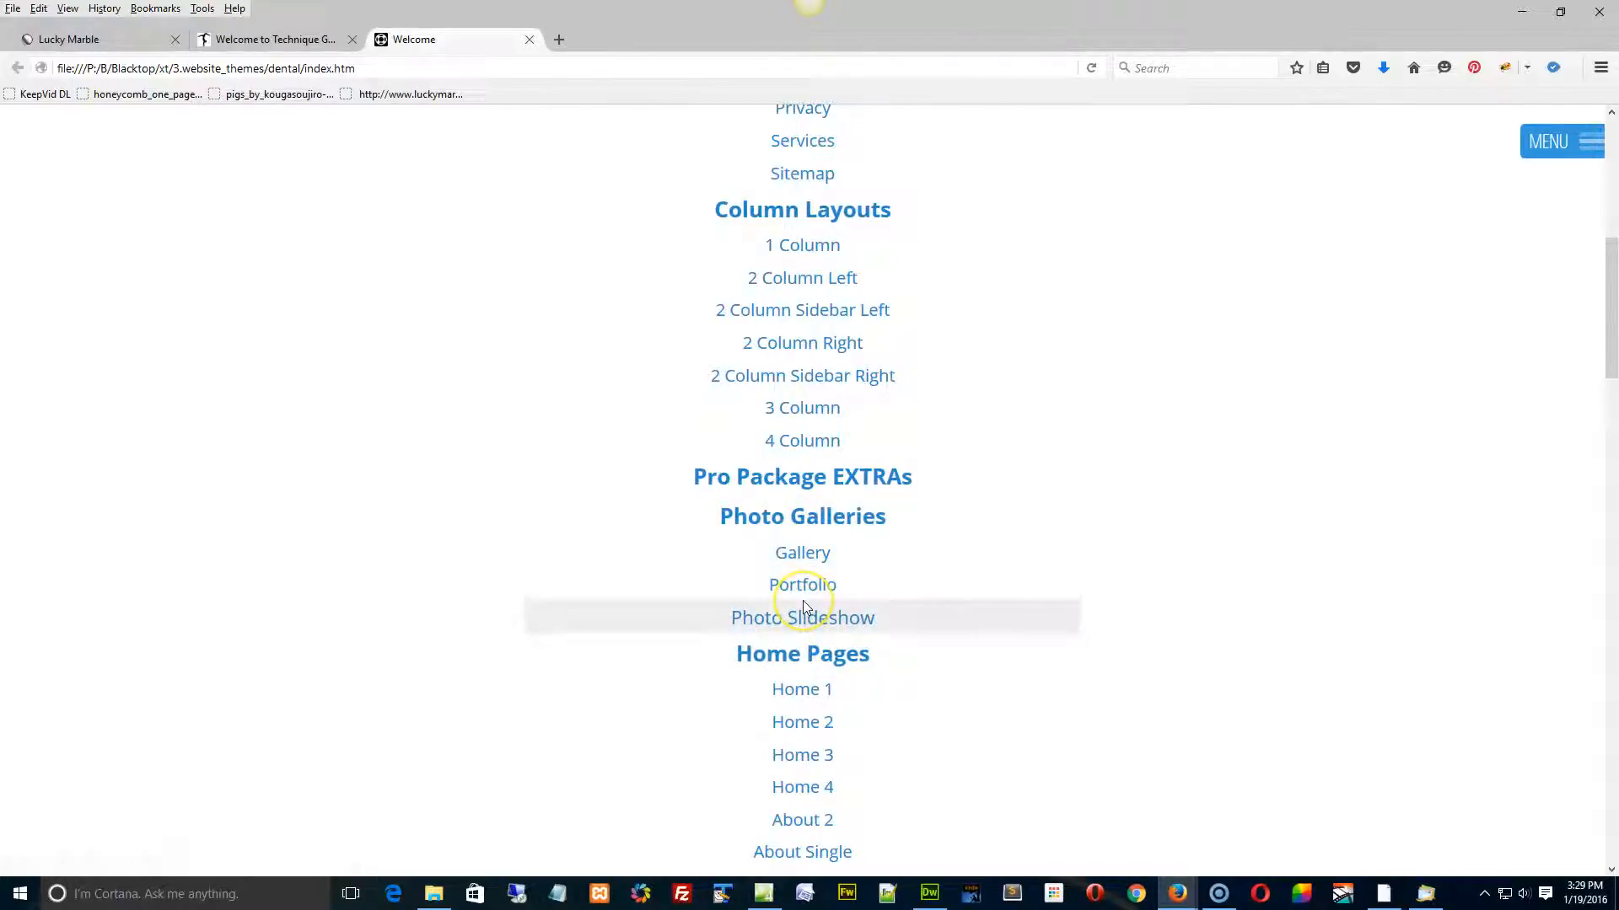
pyautogui.moveTo(794, 625)
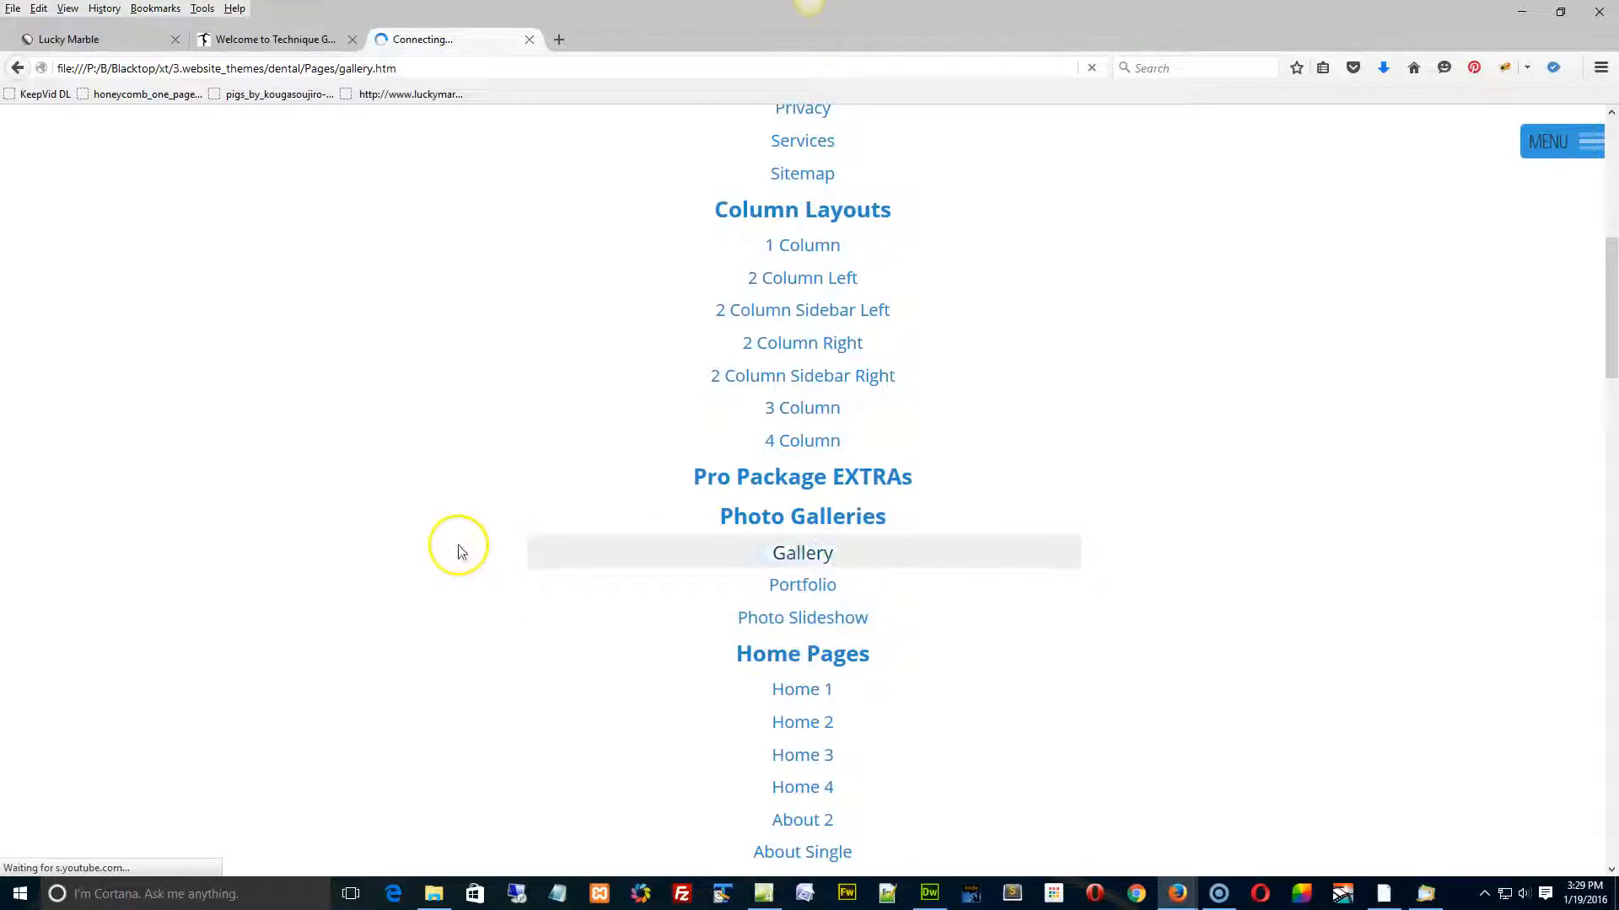
# Load the Gallery team grid, view member 2's details and close the panel.
pyautogui.click(802, 553)
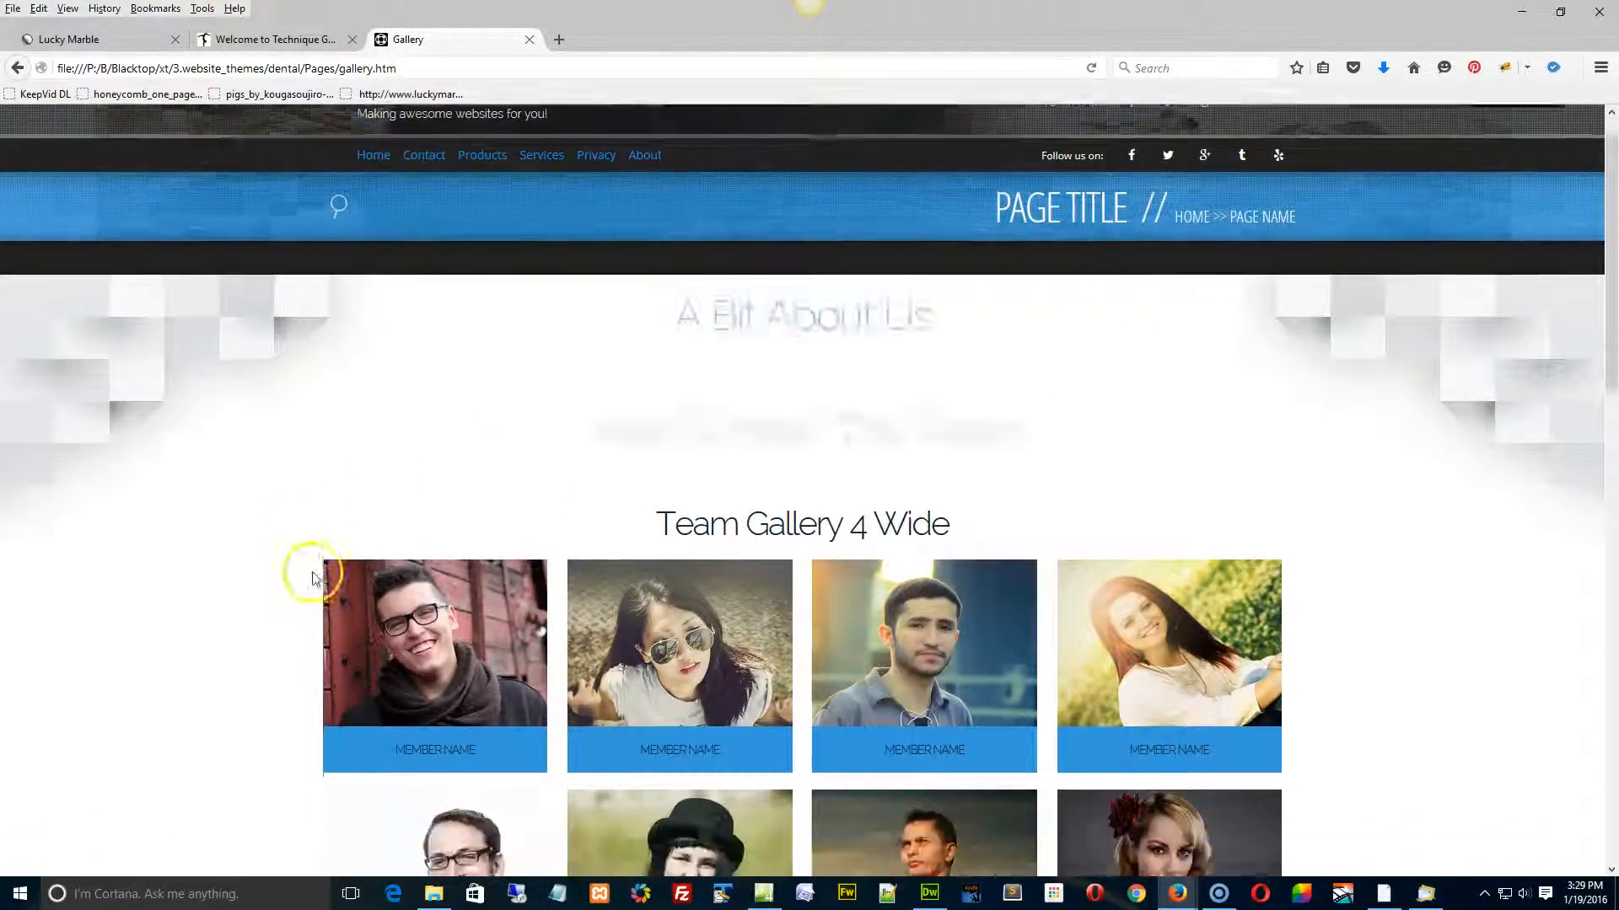
pyautogui.scroll(-3)
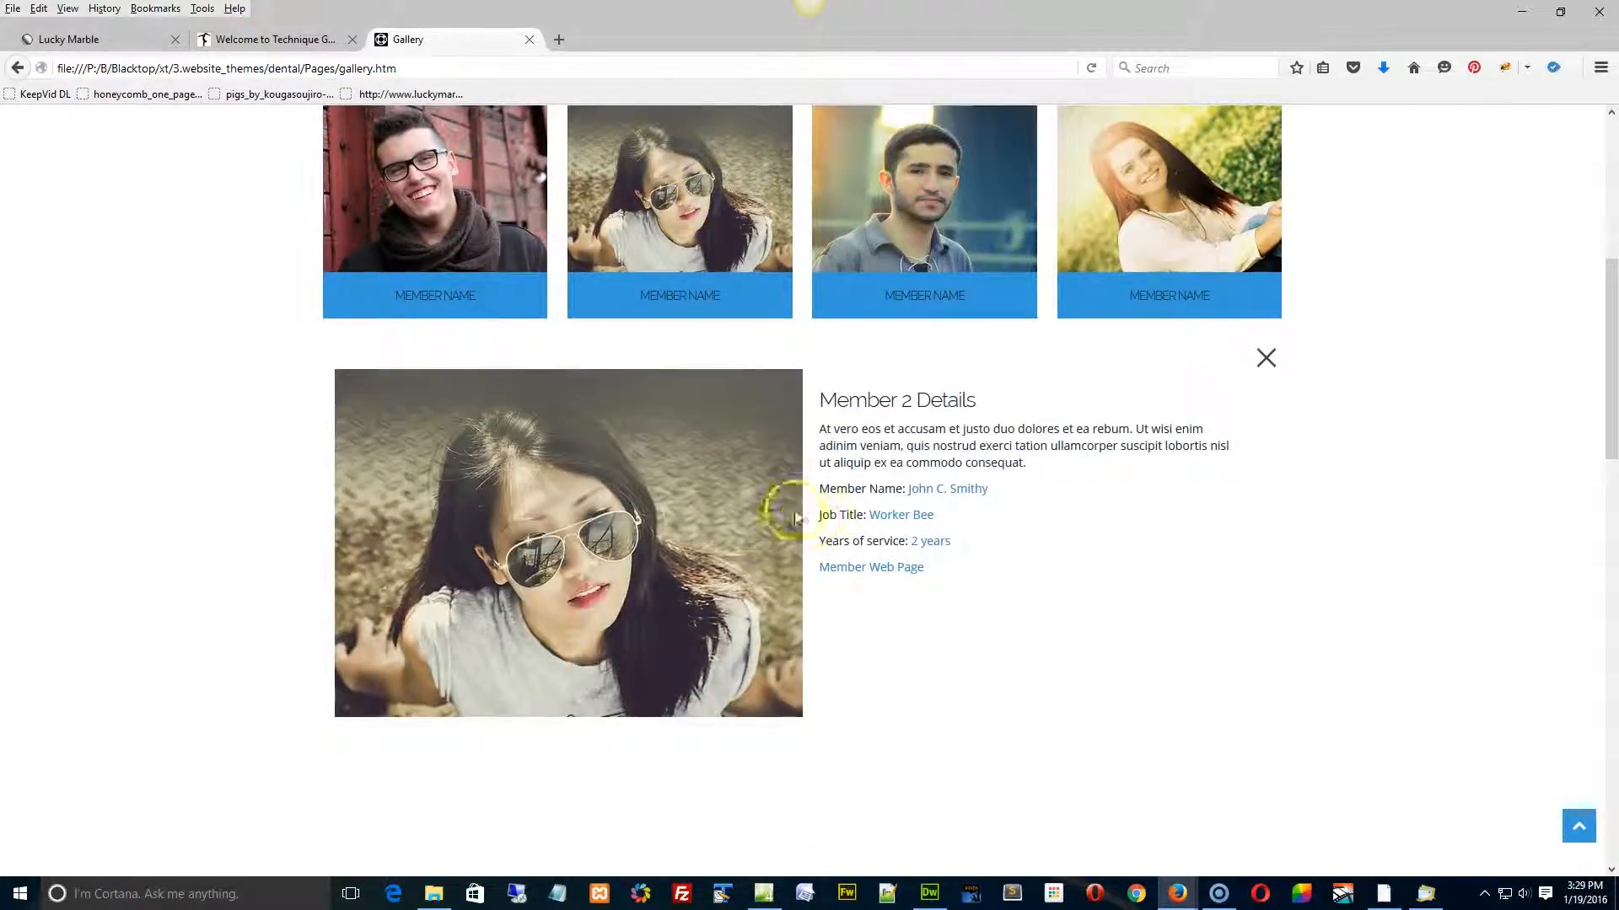
pyautogui.moveTo(1296, 472)
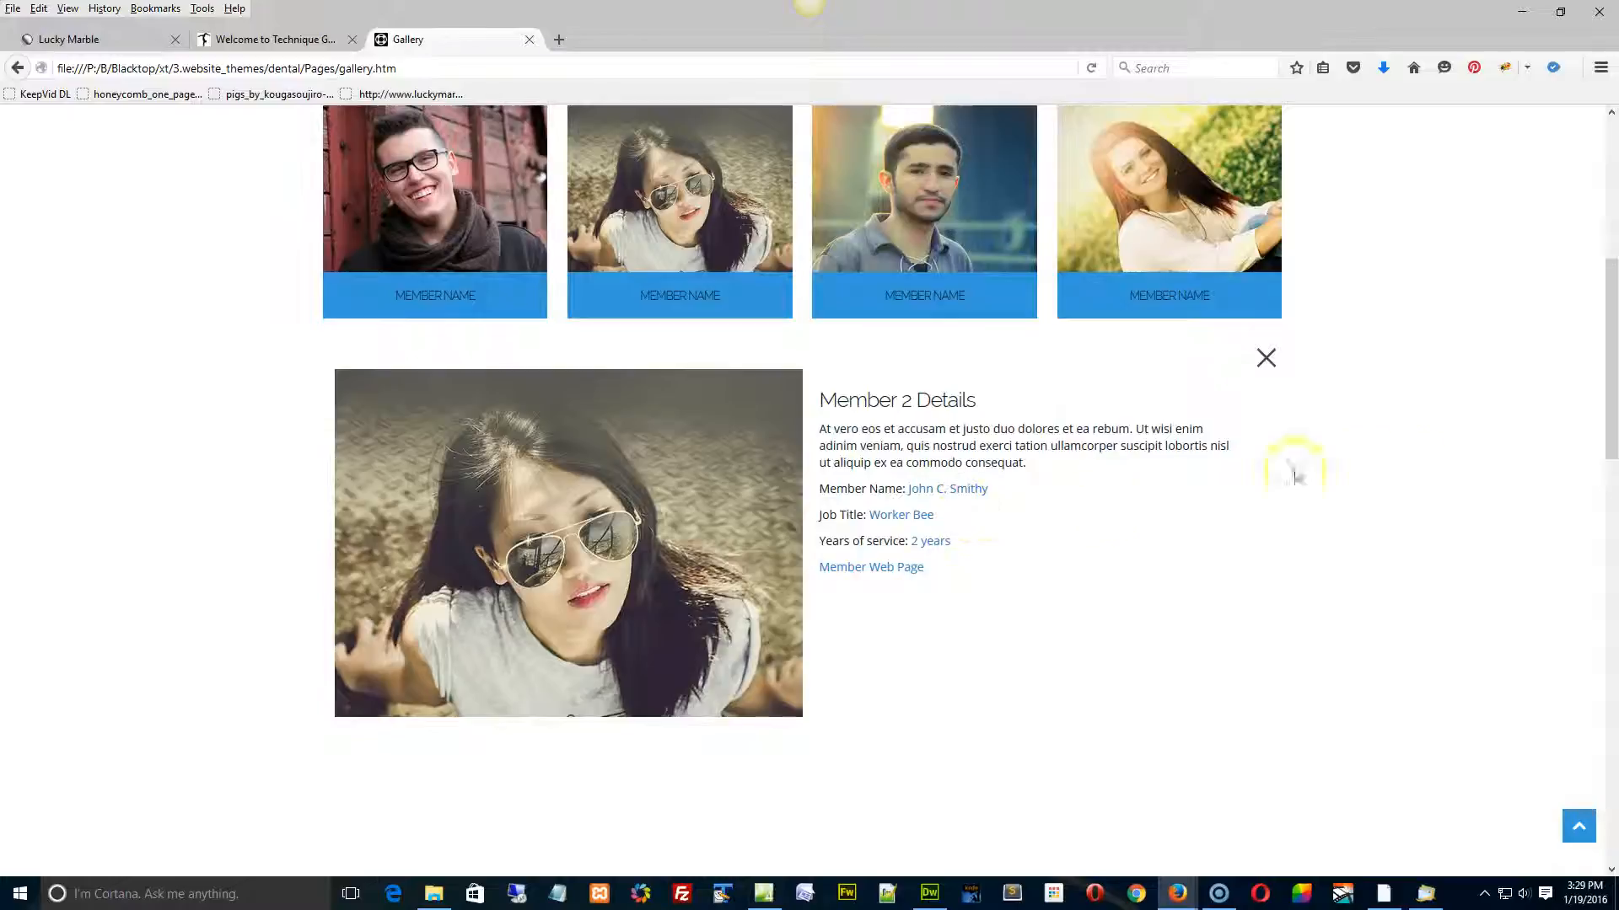
pyautogui.click(1264, 357)
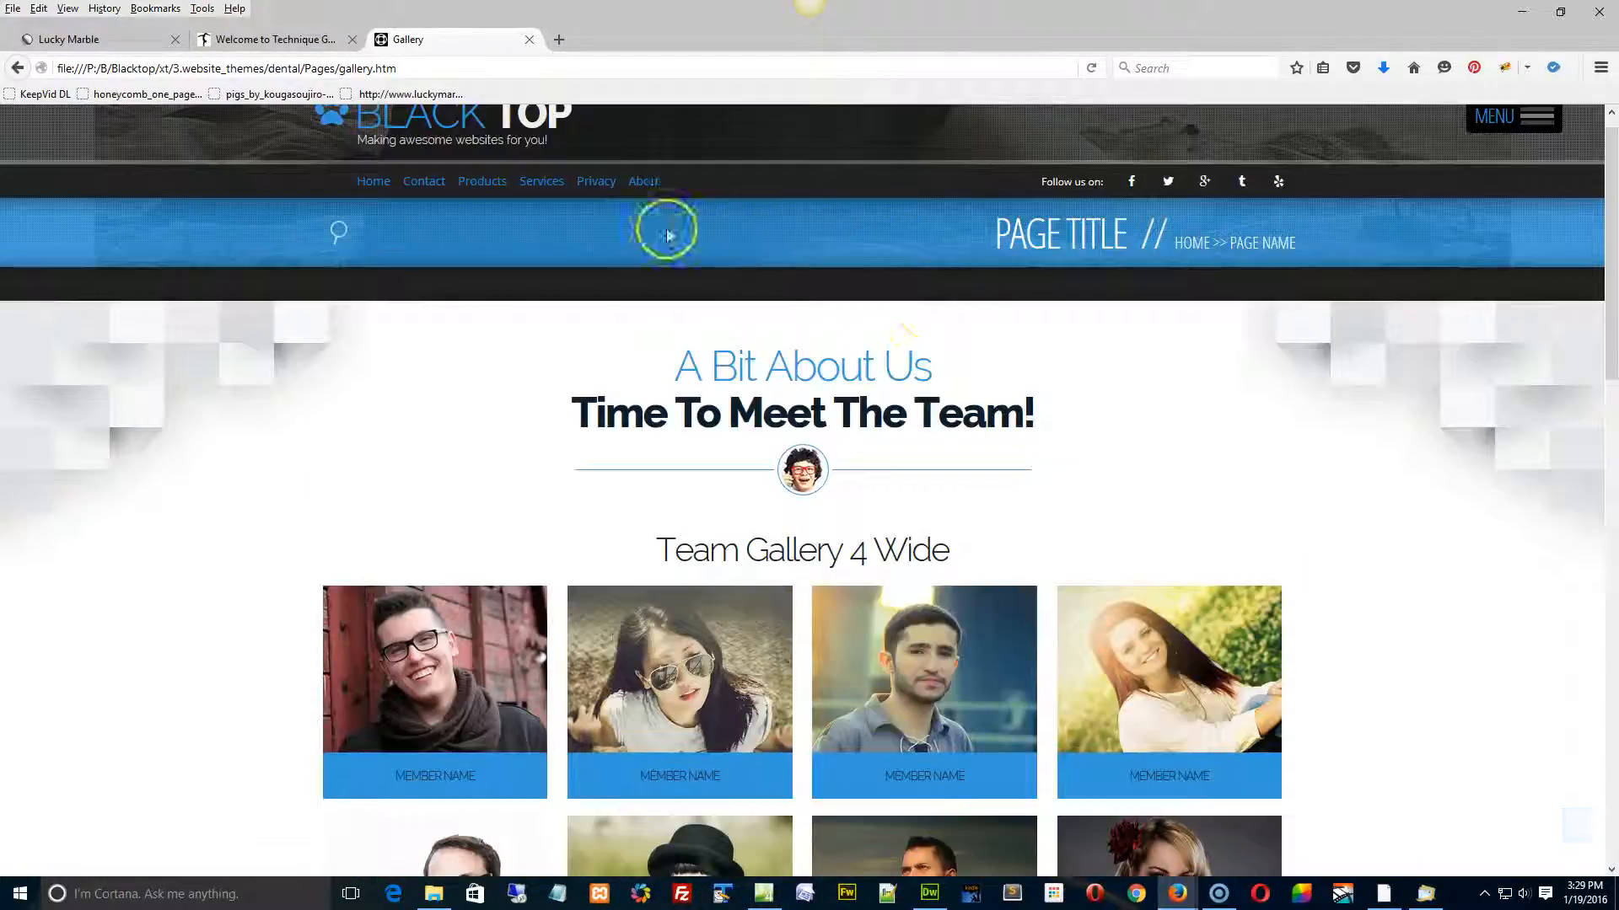
# Reopen the full-page menu and scroll down to its page links.
pyautogui.click(1512, 116)
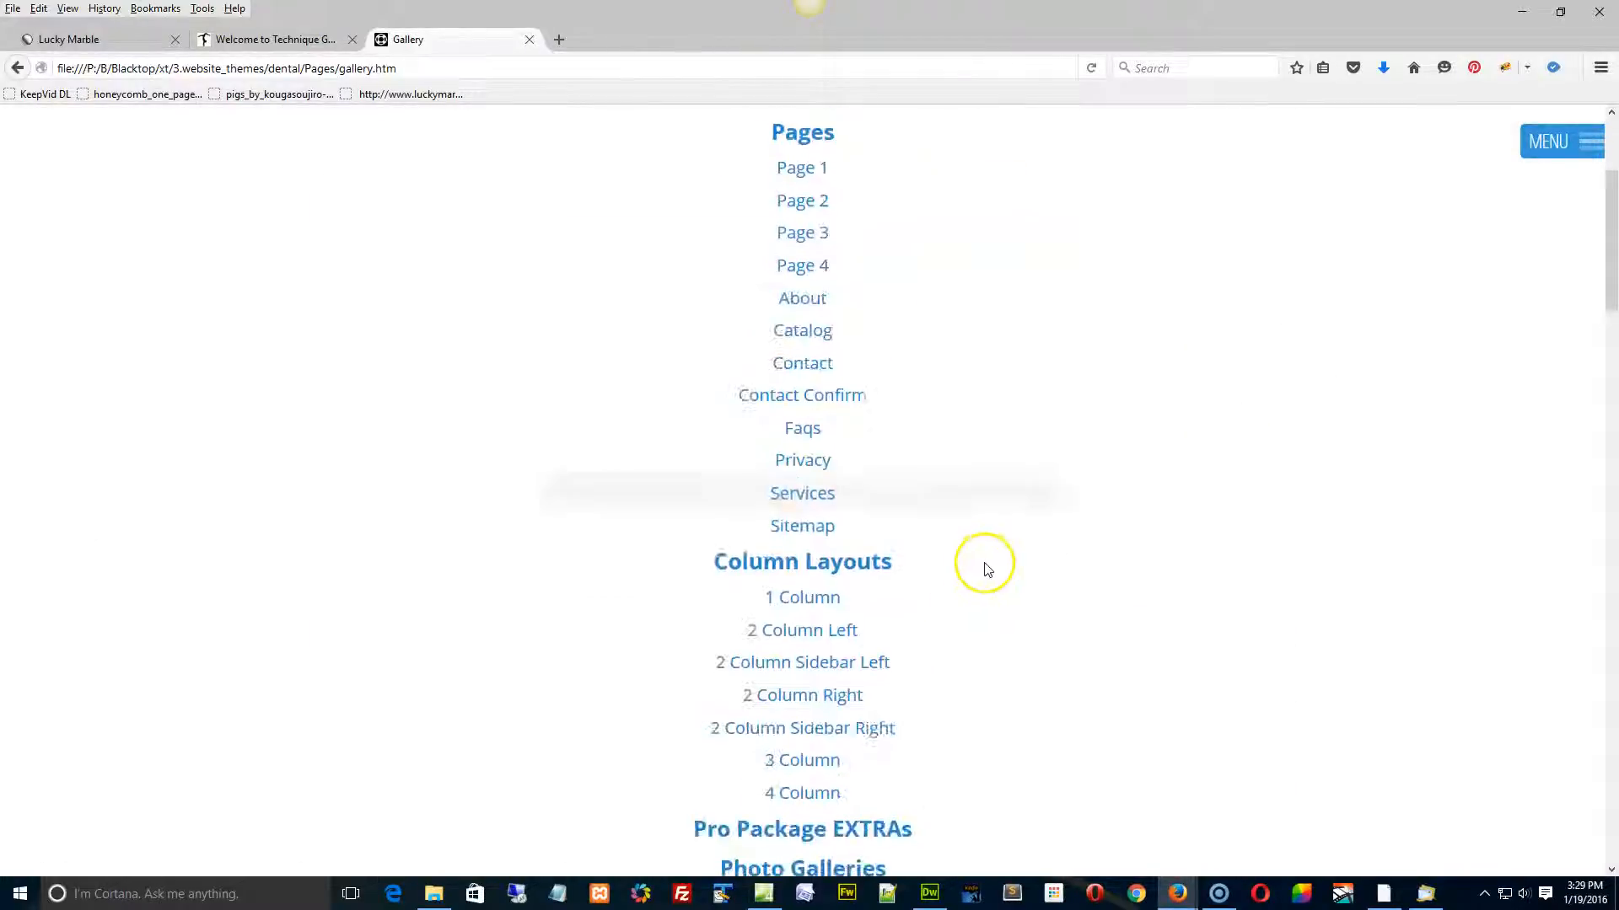
pyautogui.scroll(-3)
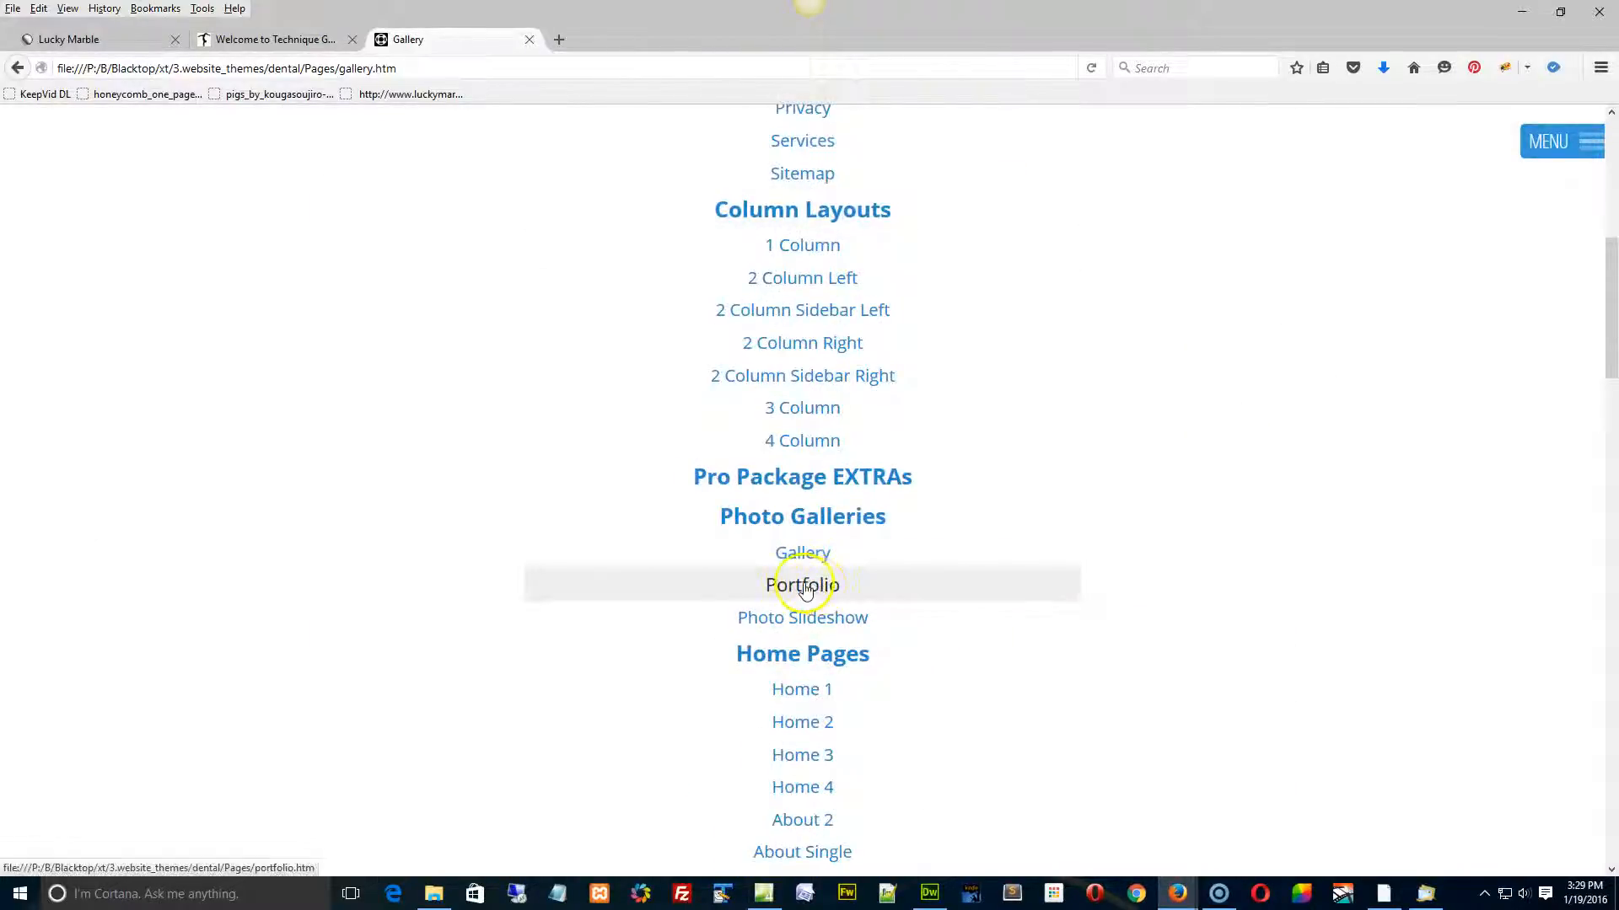
# Load the Portfolio page and reveal a project tile's title, description and link overlay.
pyautogui.click(803, 585)
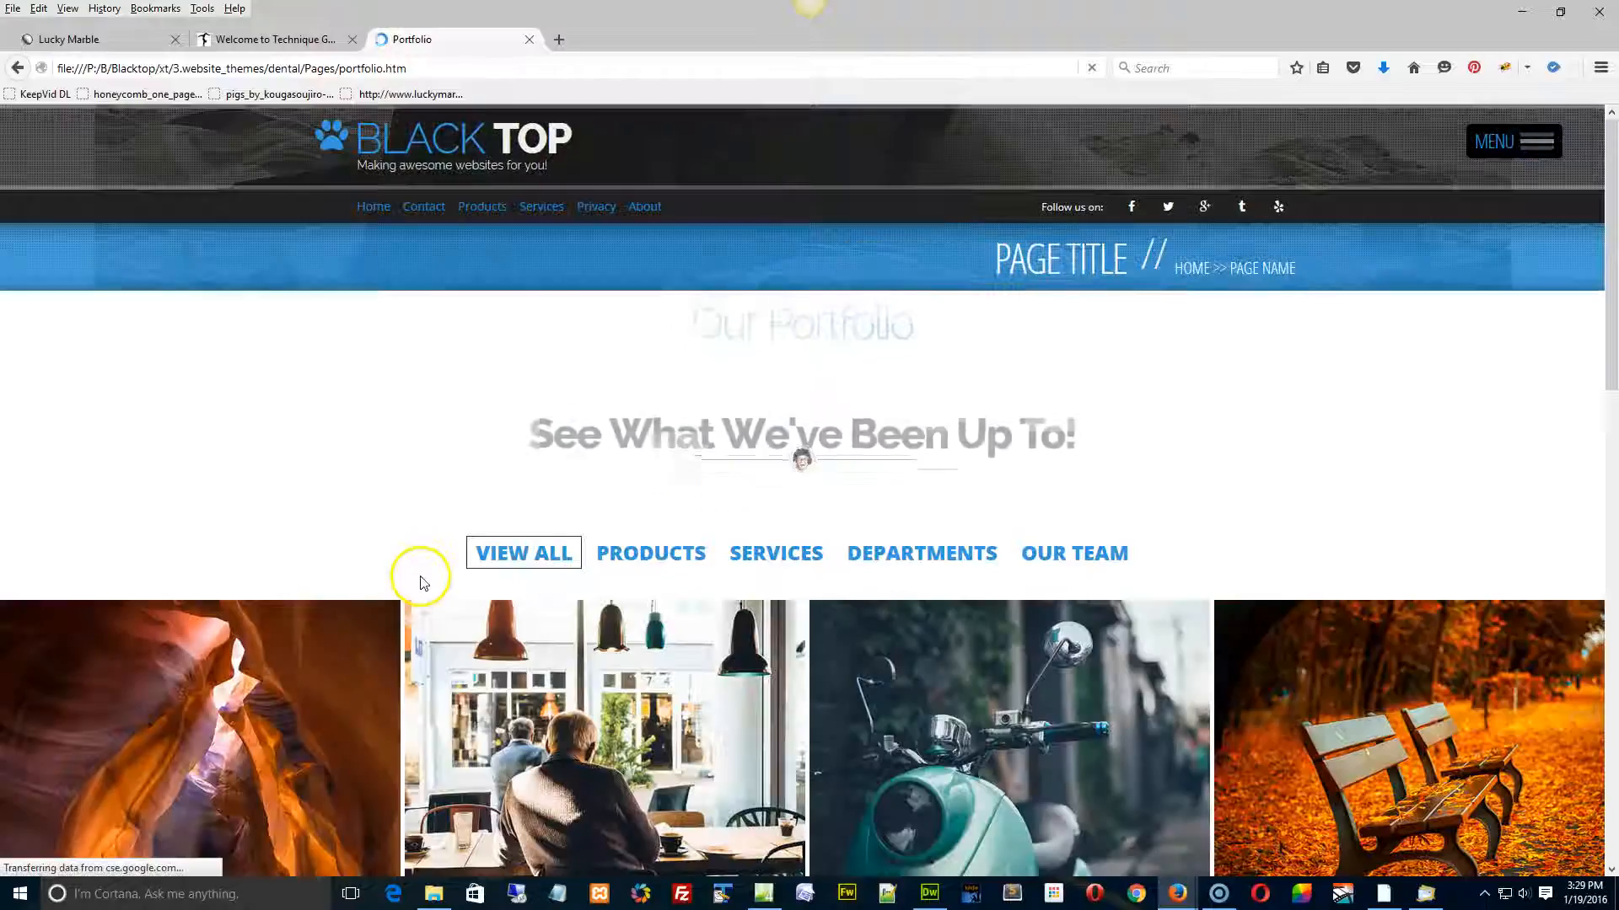
pyautogui.scroll(-3)
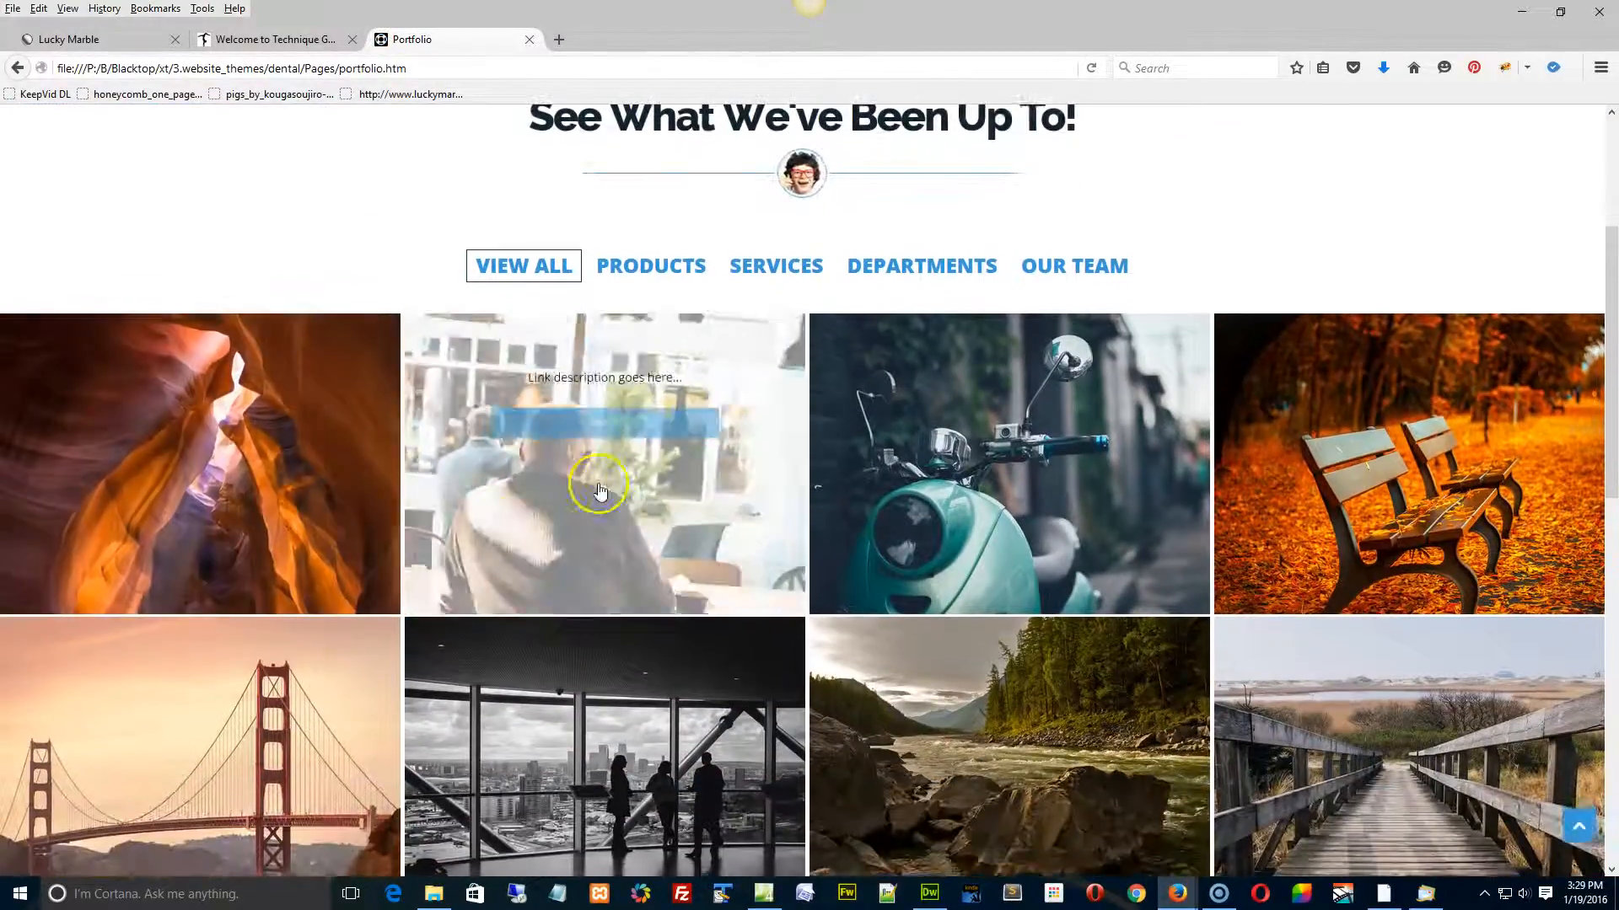
pyautogui.moveTo(681, 496)
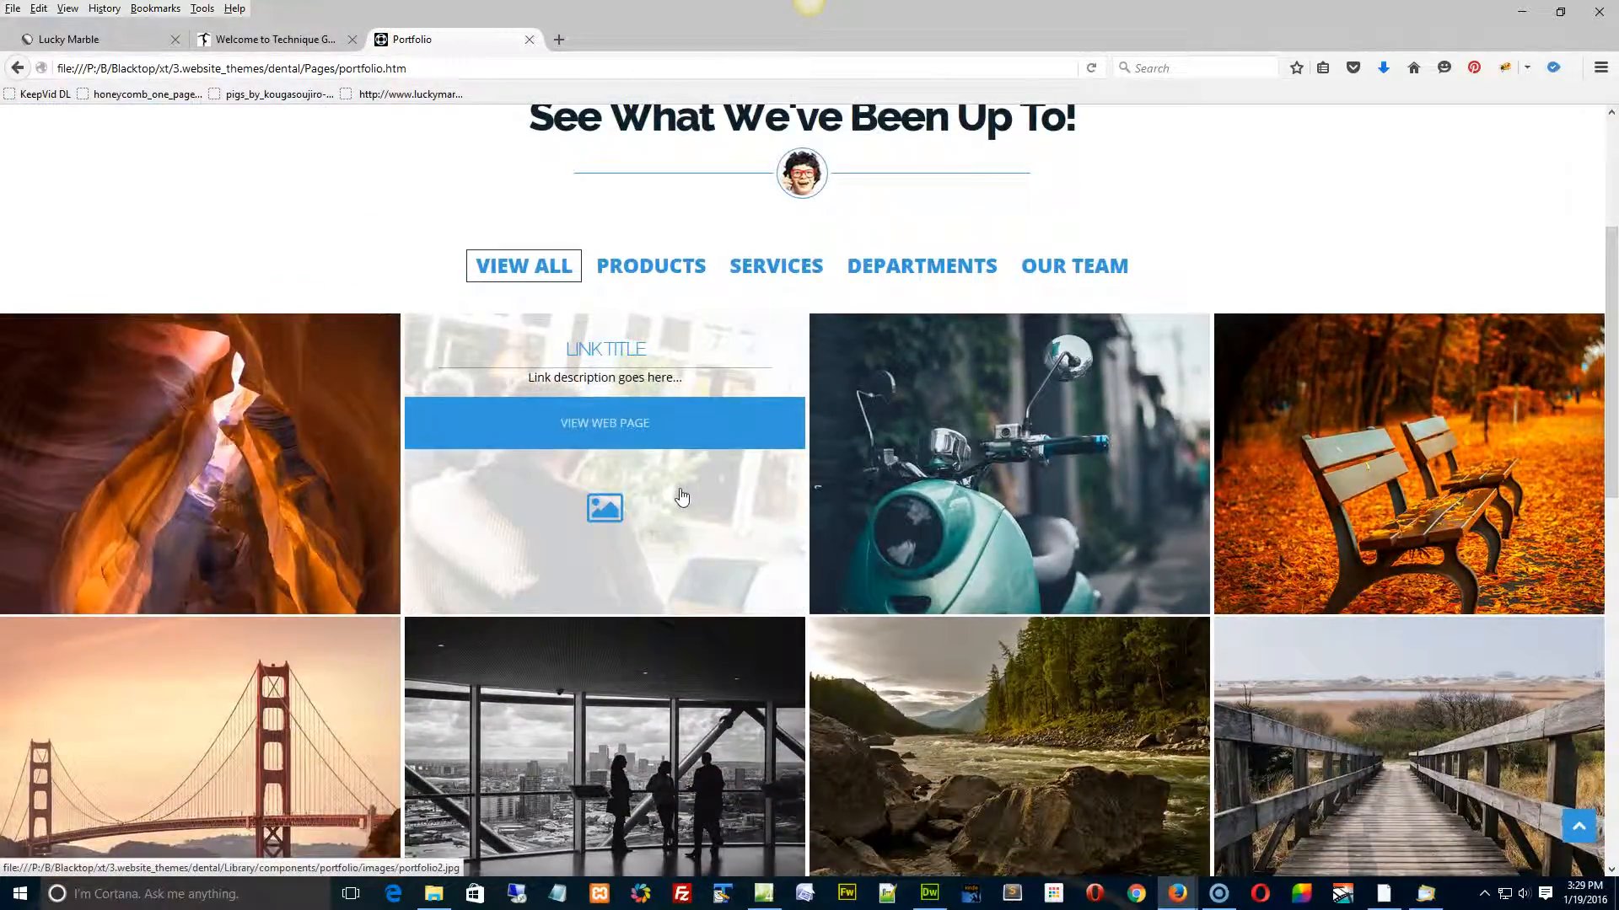
pyautogui.click(603, 508)
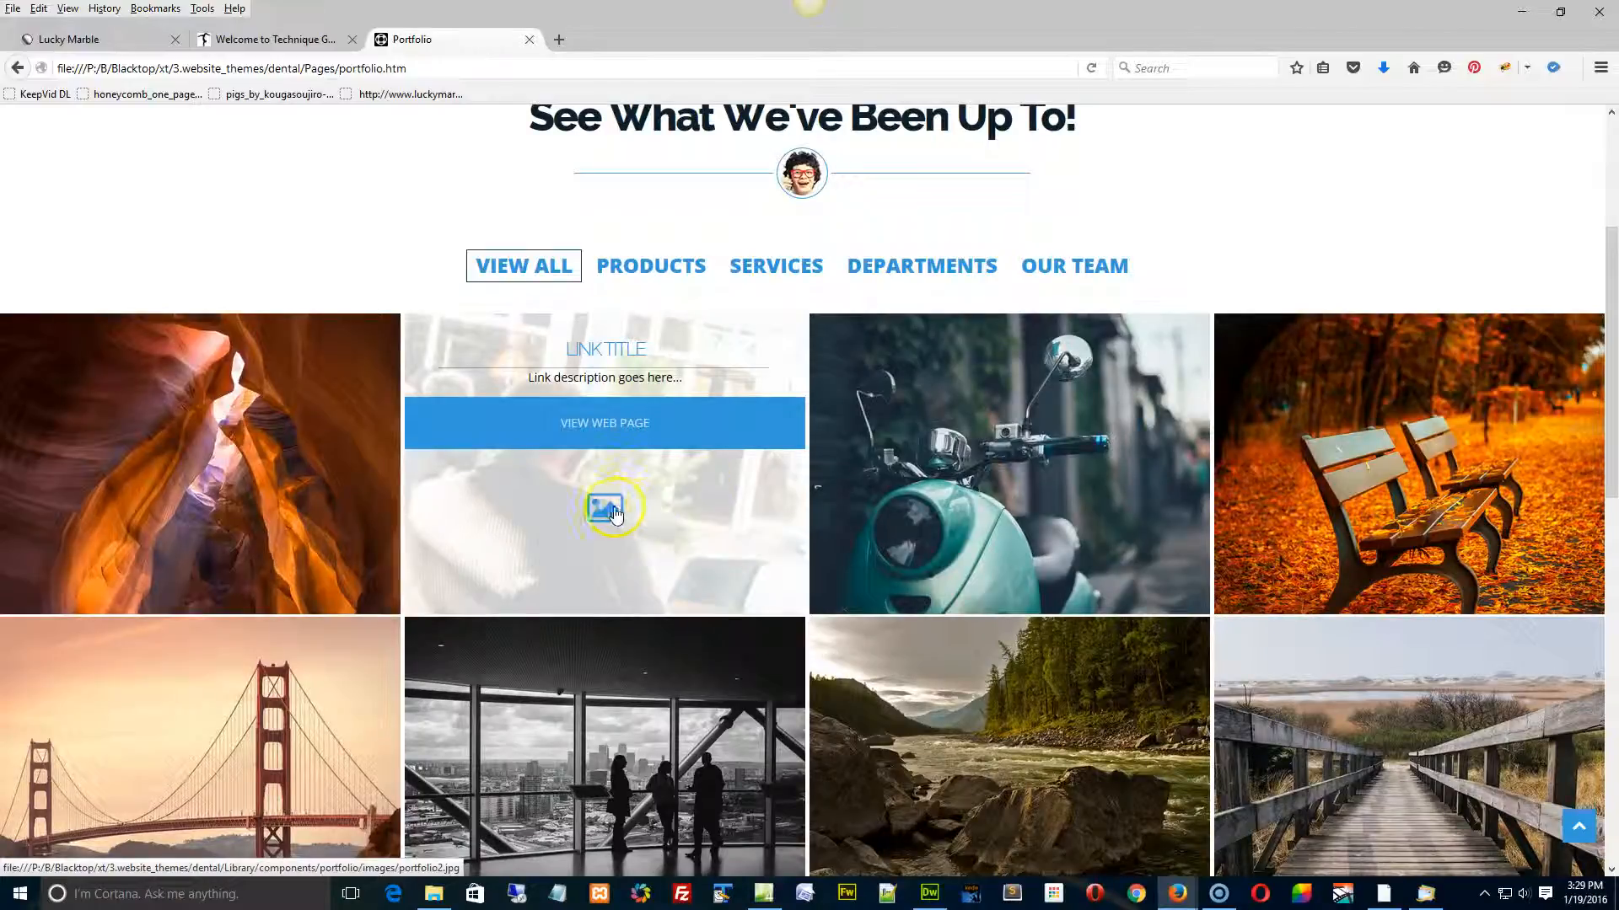
pyautogui.moveTo(604, 433)
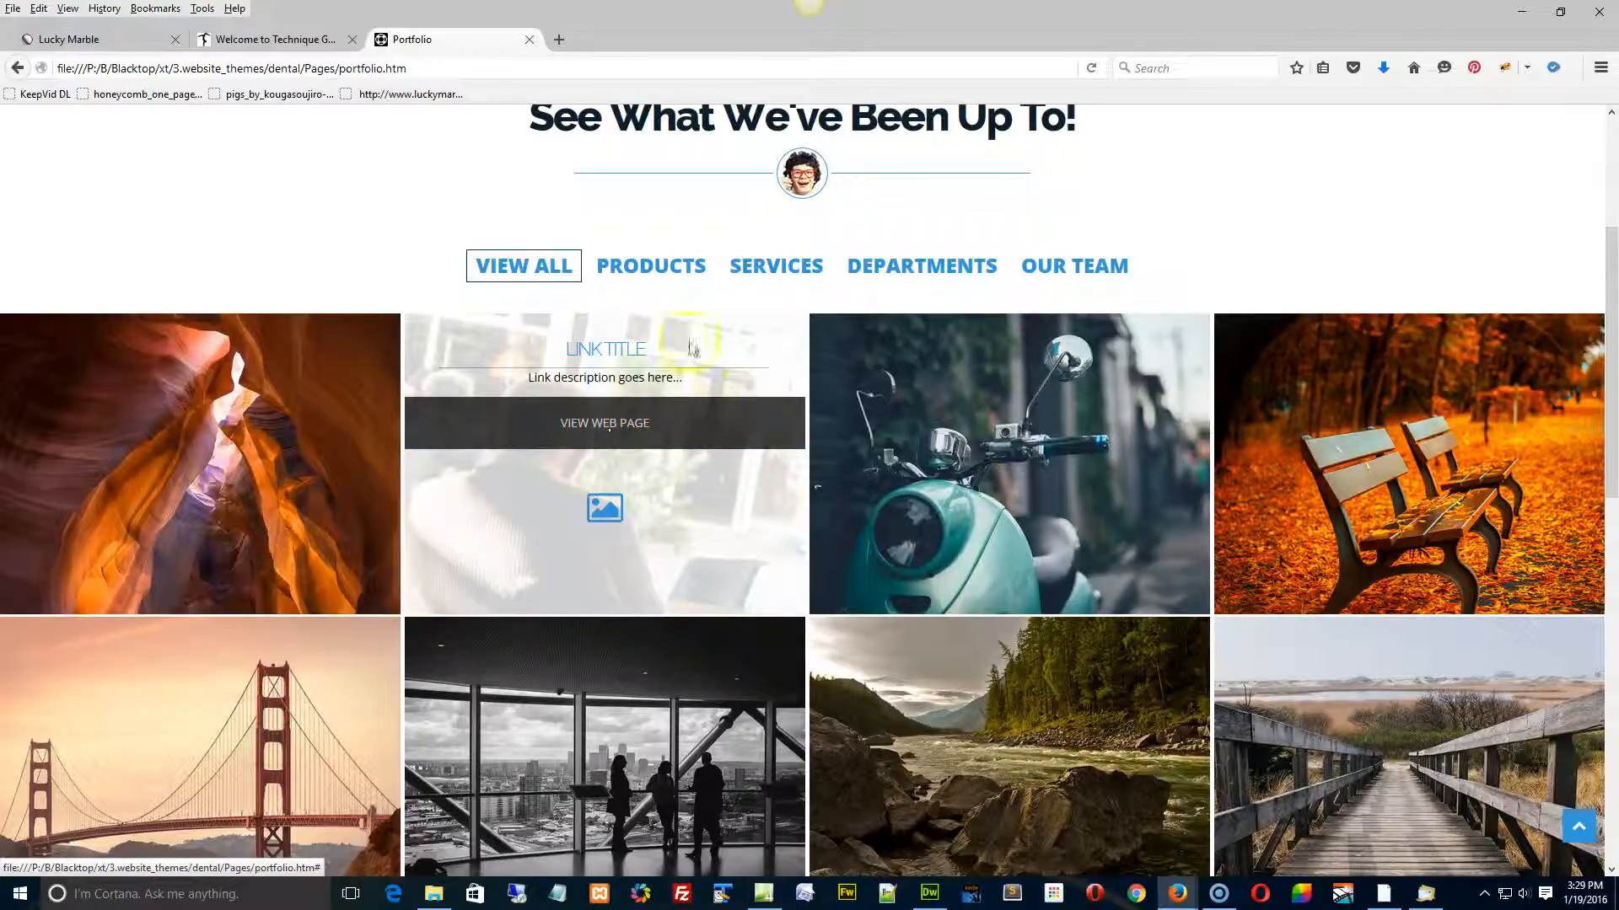
pyautogui.moveTo(606, 504)
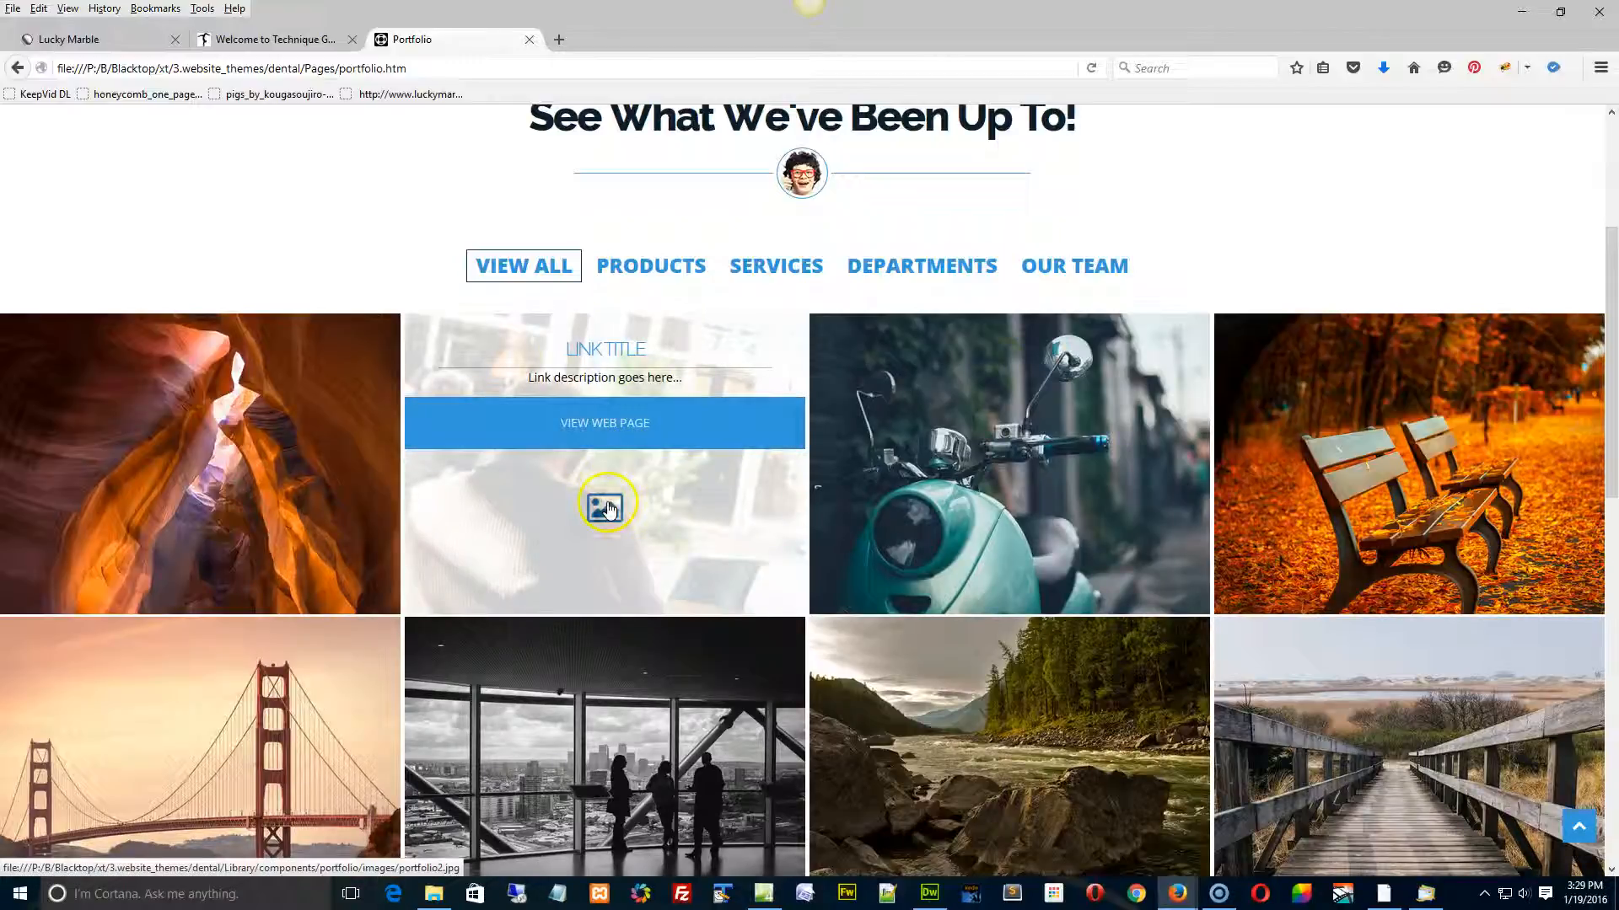
pyautogui.click(606, 503)
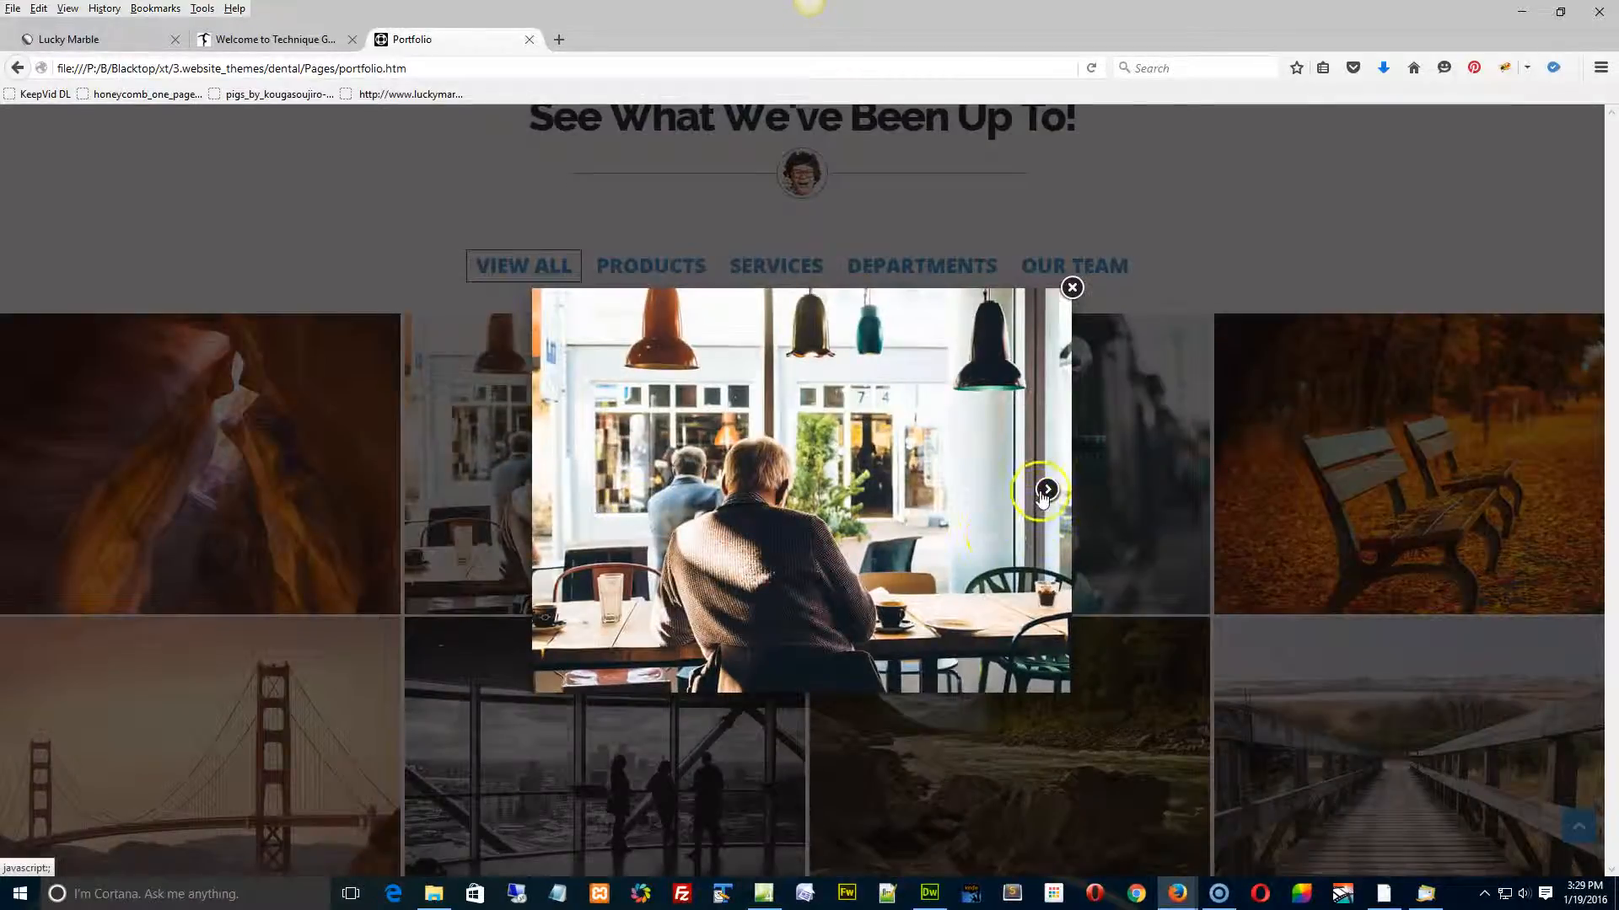
pyautogui.click(1045, 489)
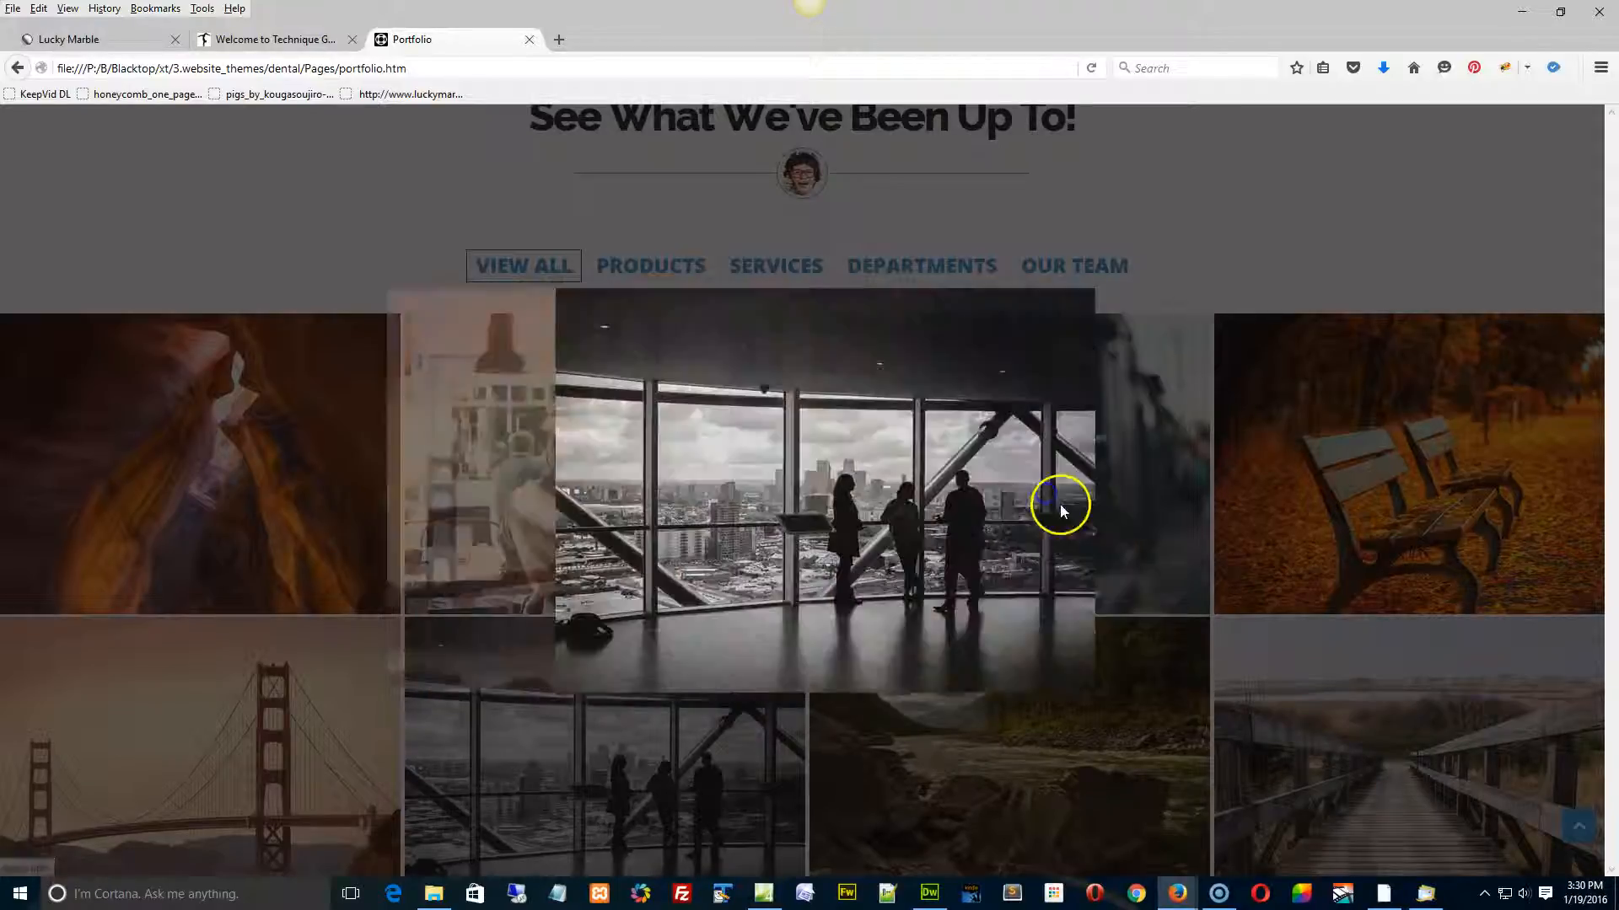
pyautogui.click(1059, 506)
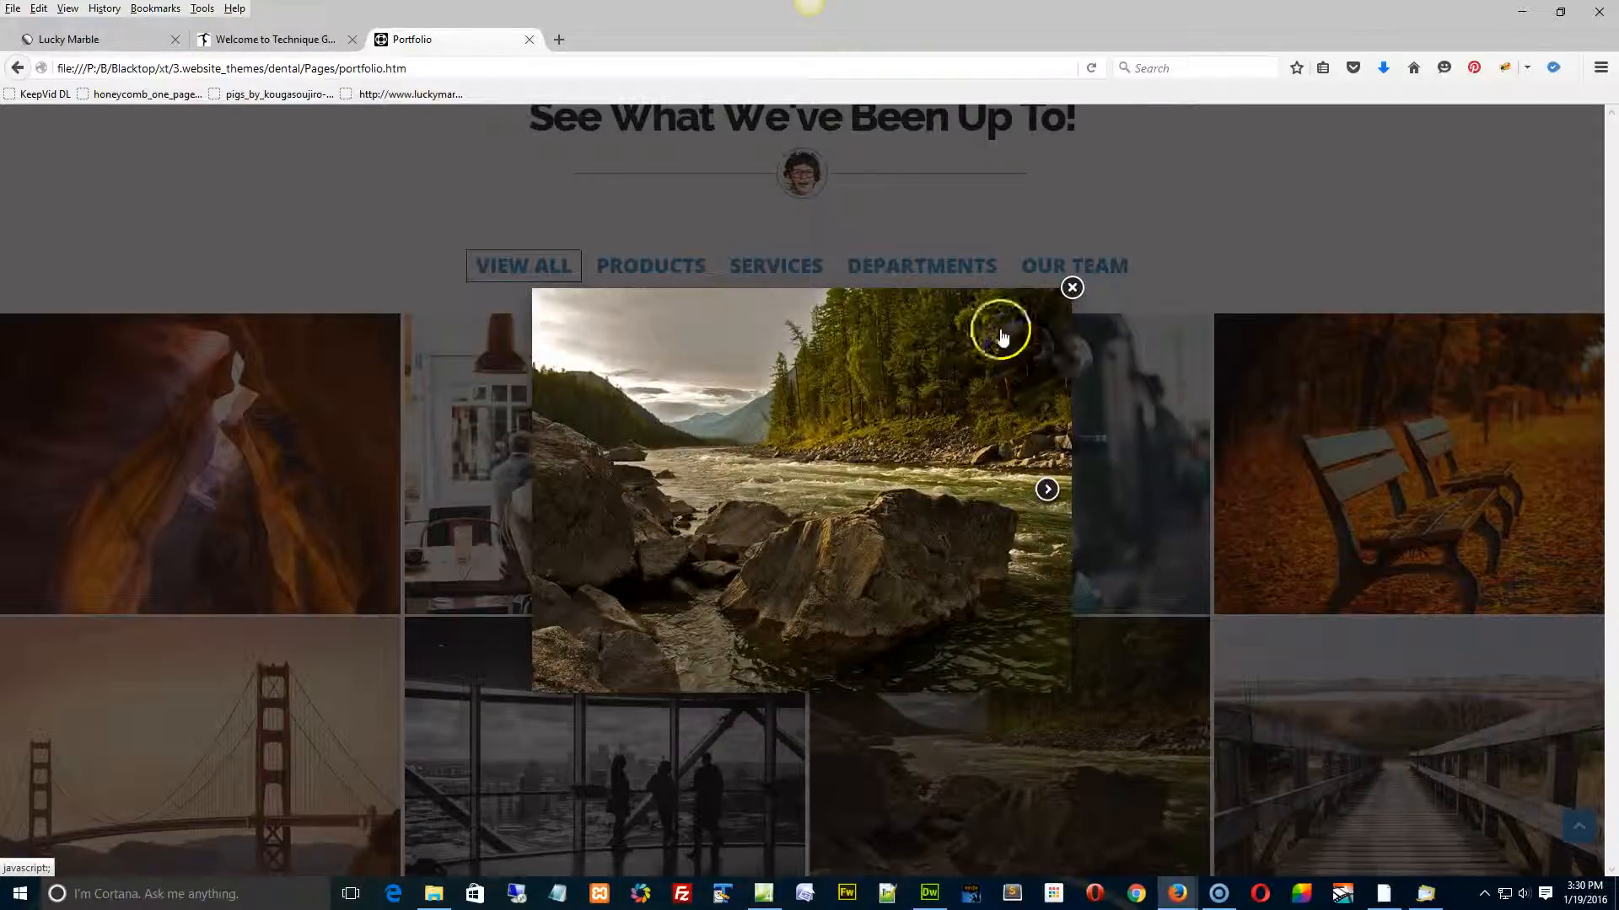
pyautogui.click(1072, 287)
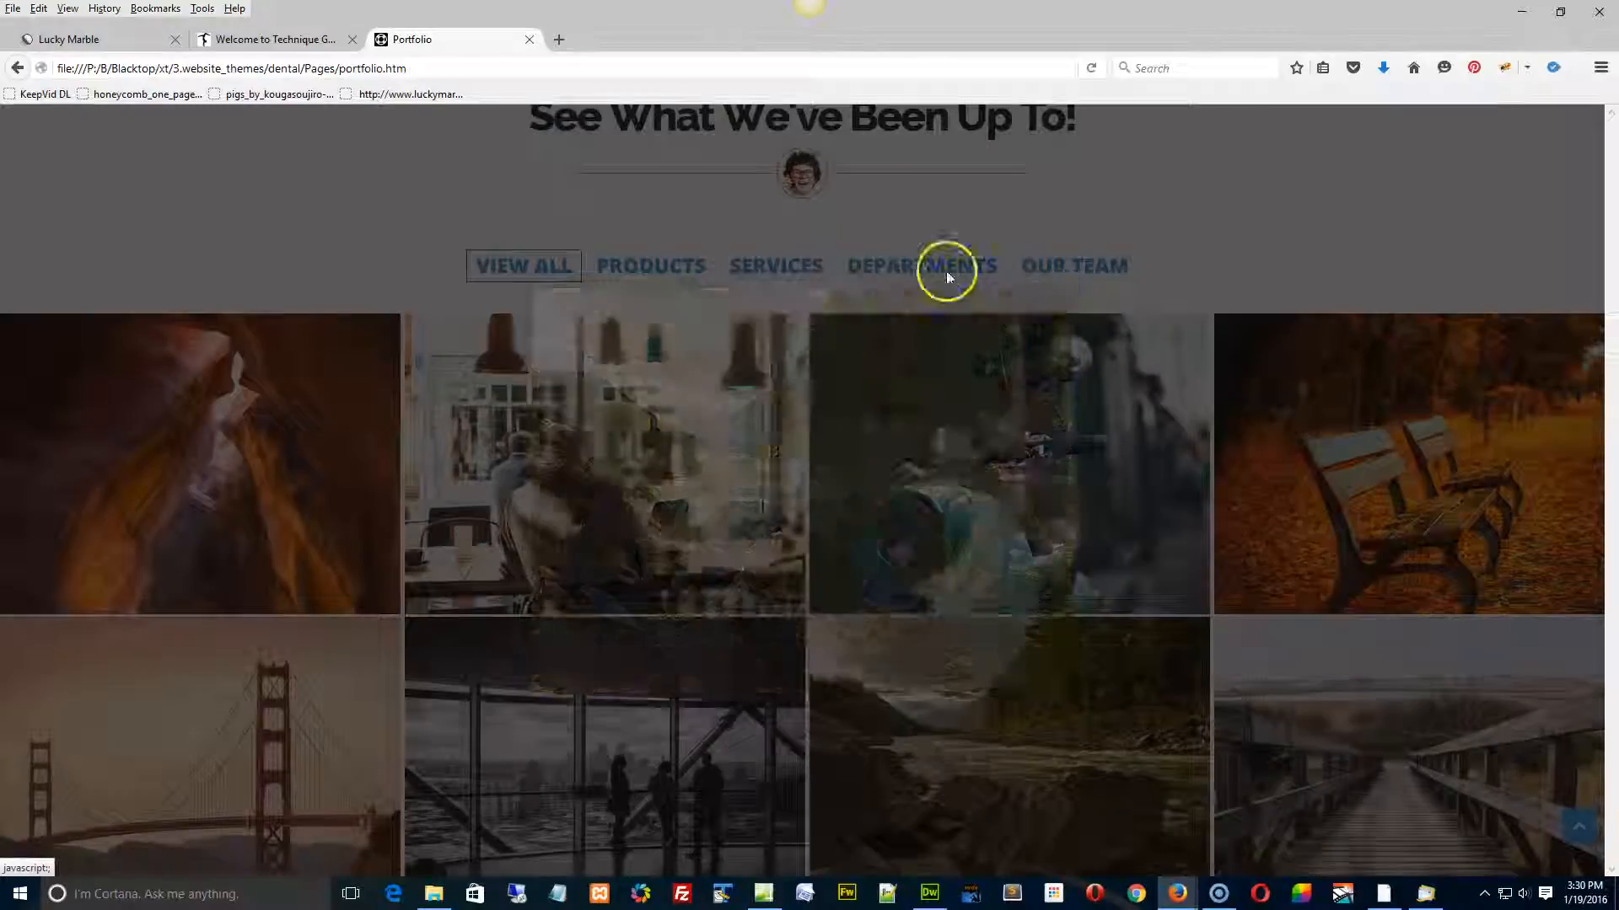
# Filter the grid to Departments, then Products, enlarge a product photo in the lightbox and close it.
pyautogui.click(920, 268)
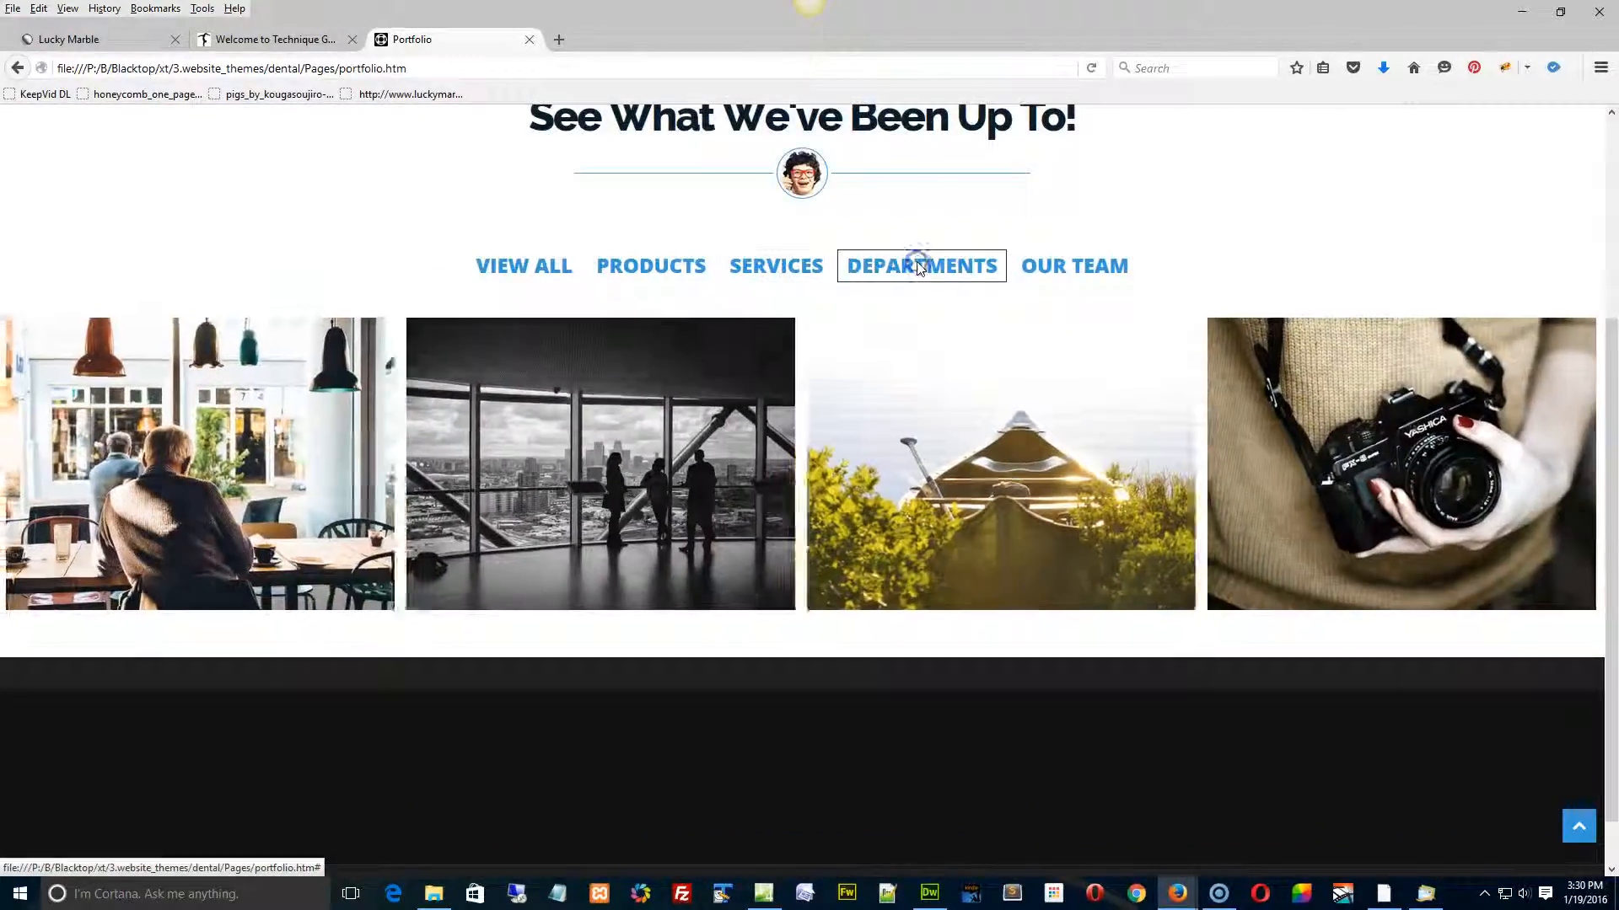
pyautogui.click(651, 266)
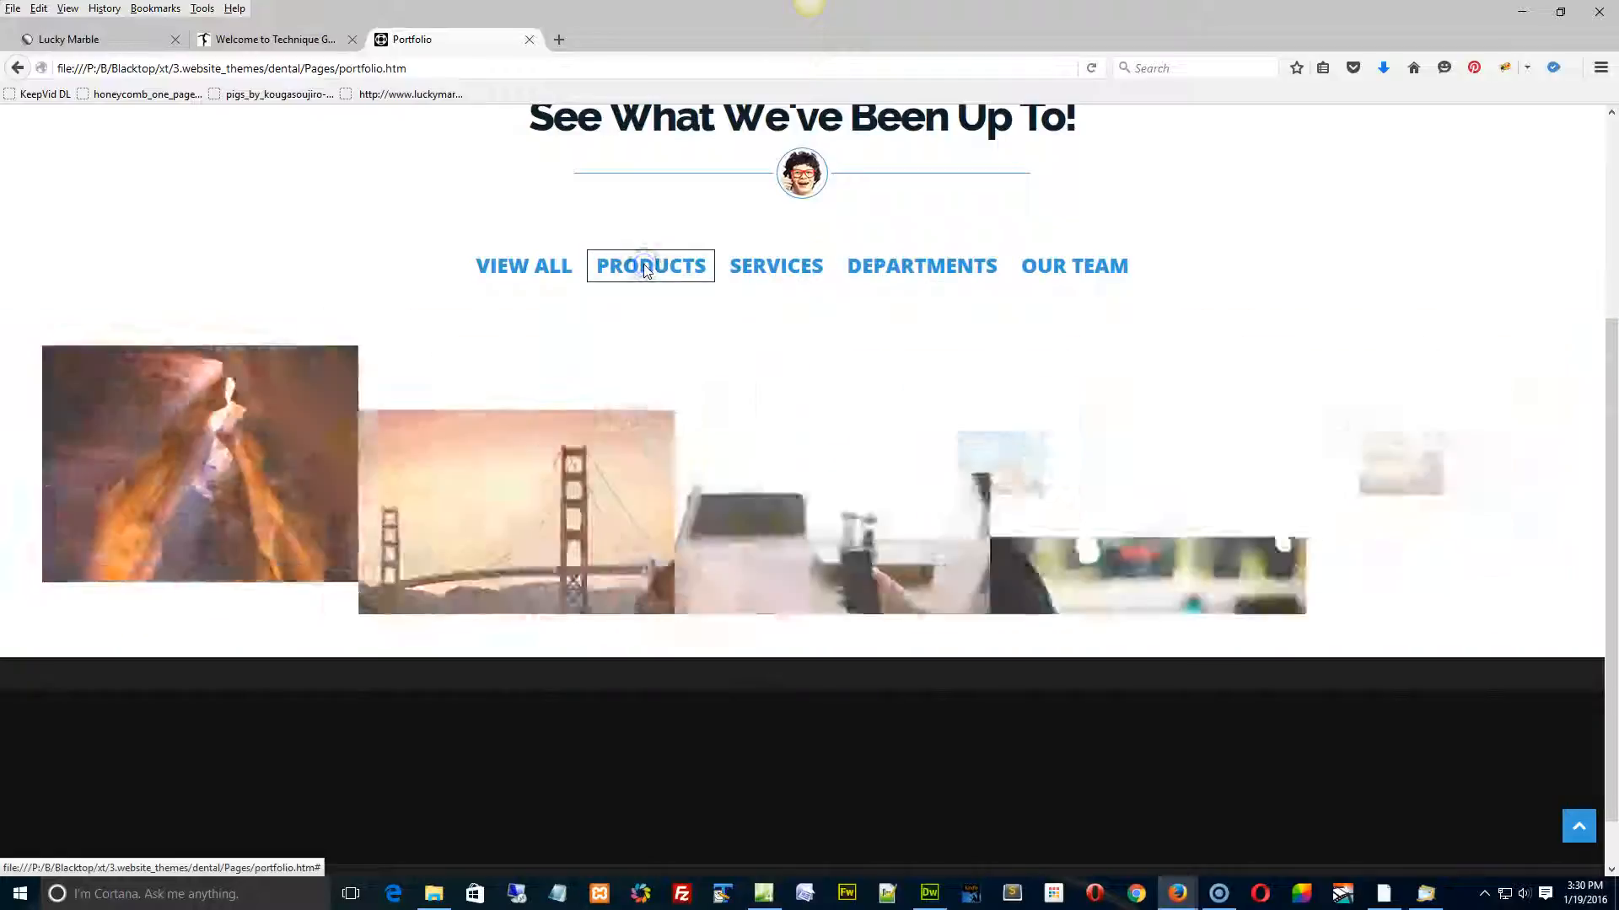
pyautogui.click(516, 506)
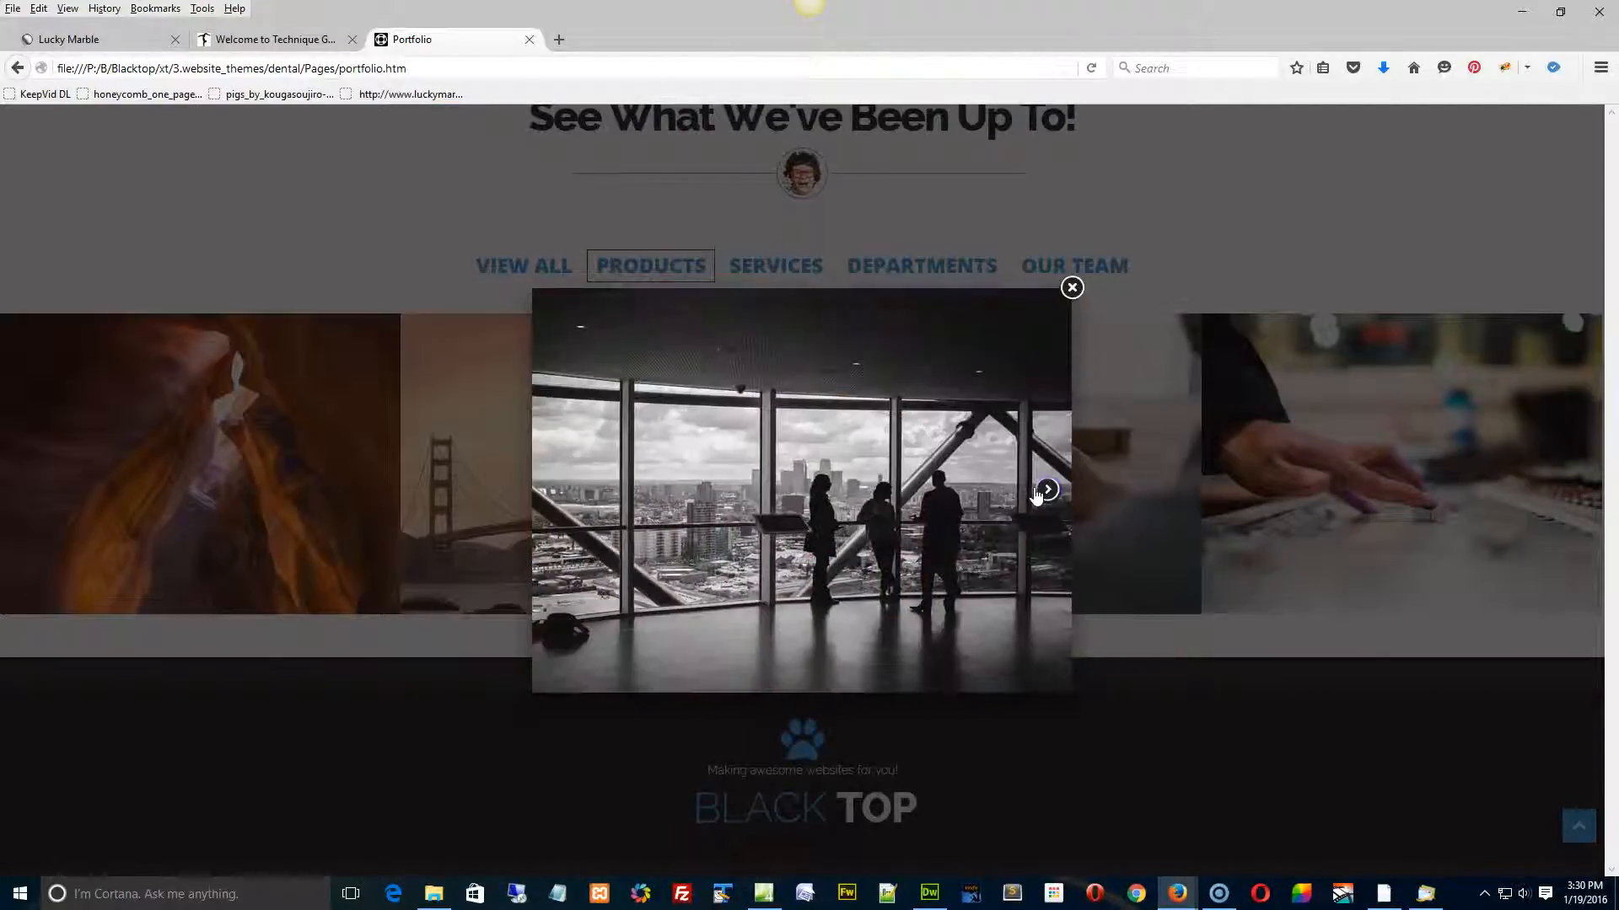
pyautogui.click(1045, 490)
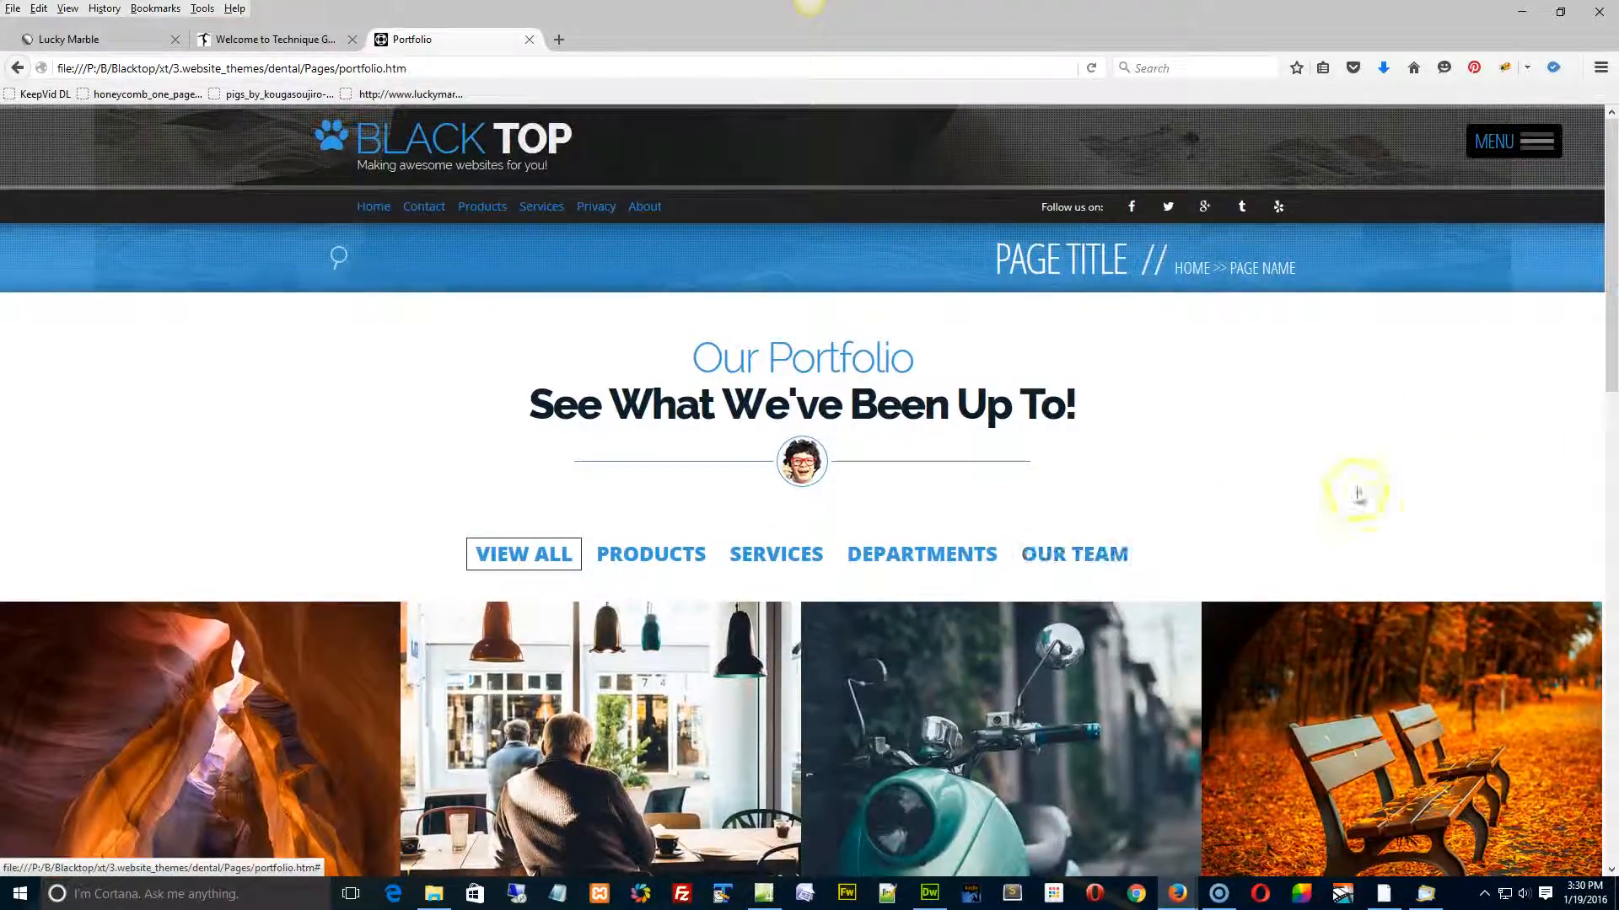
pyautogui.click(1513, 142)
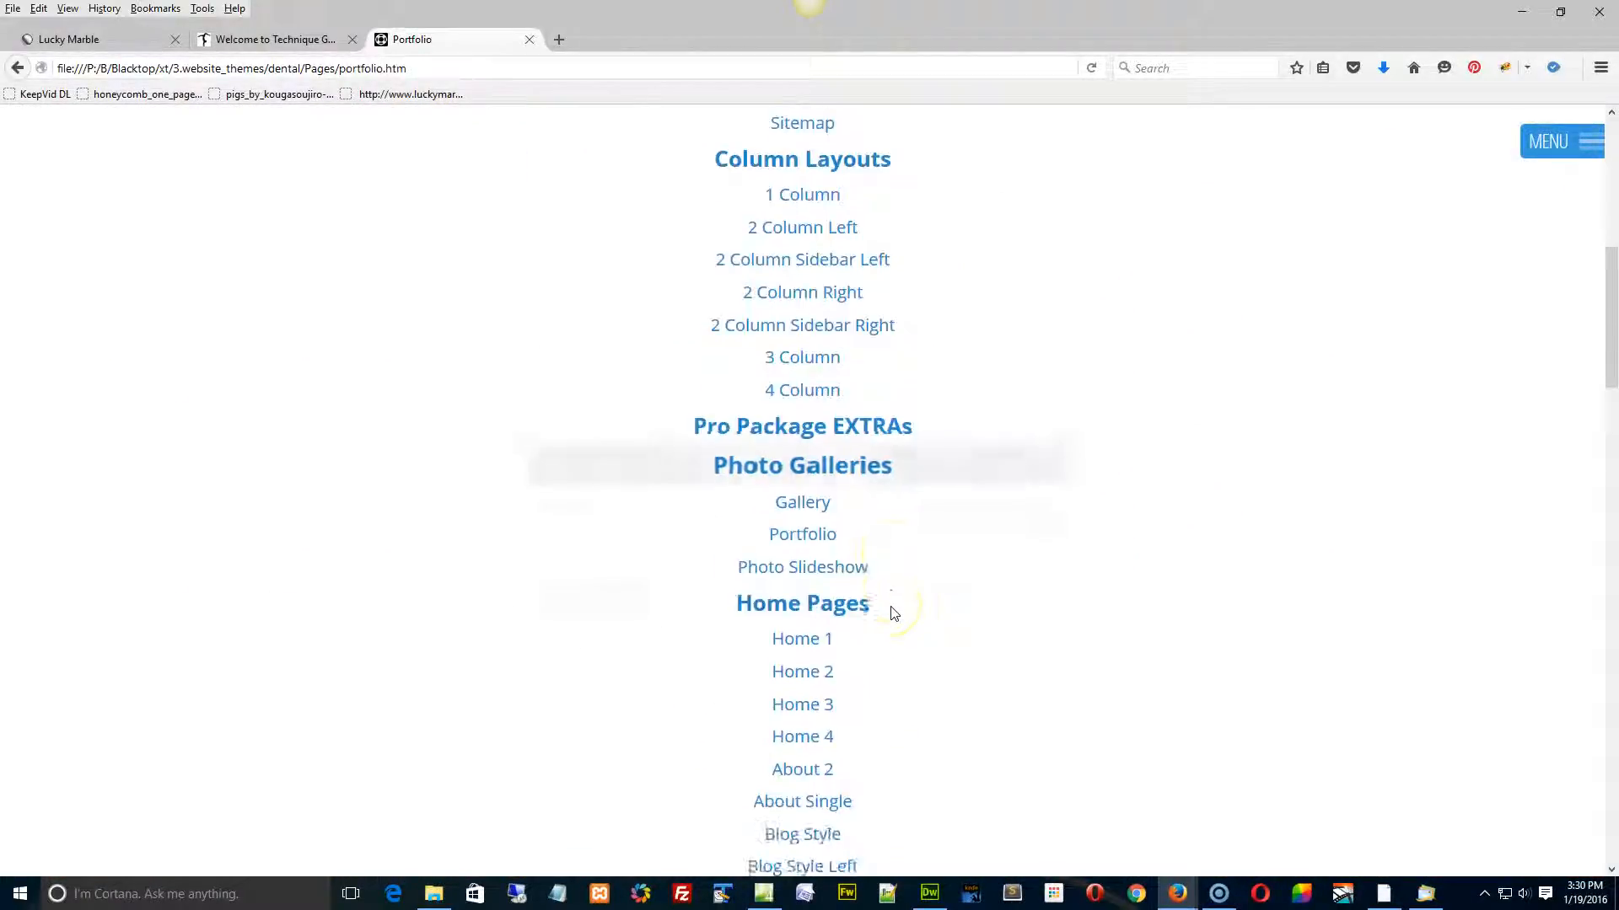
pyautogui.scroll(-3)
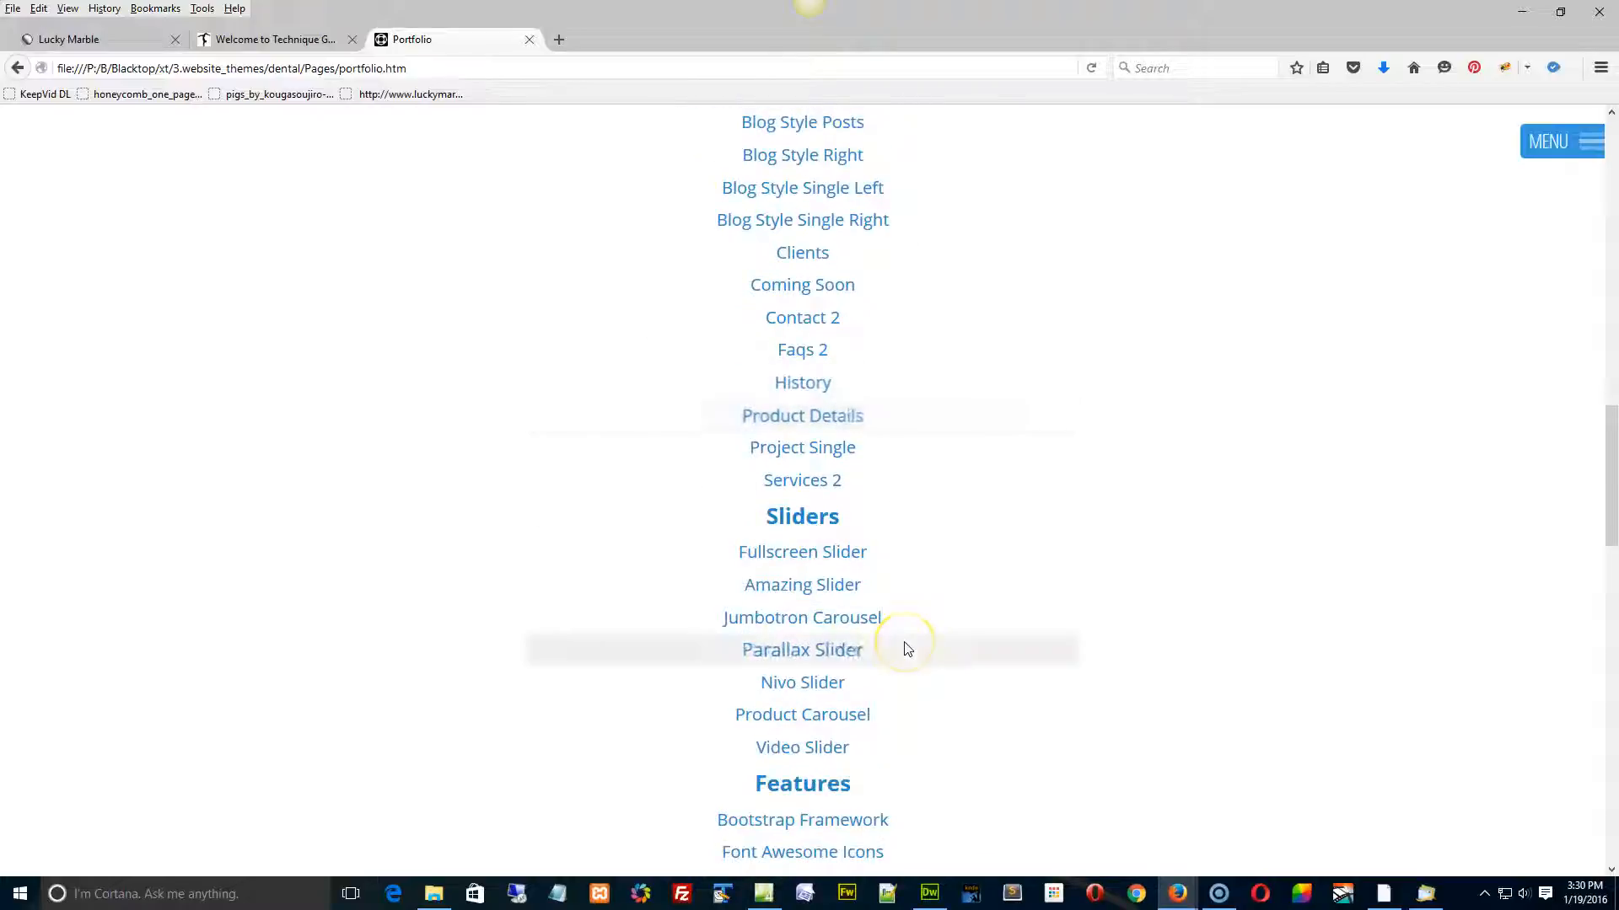
pyautogui.scroll(-3)
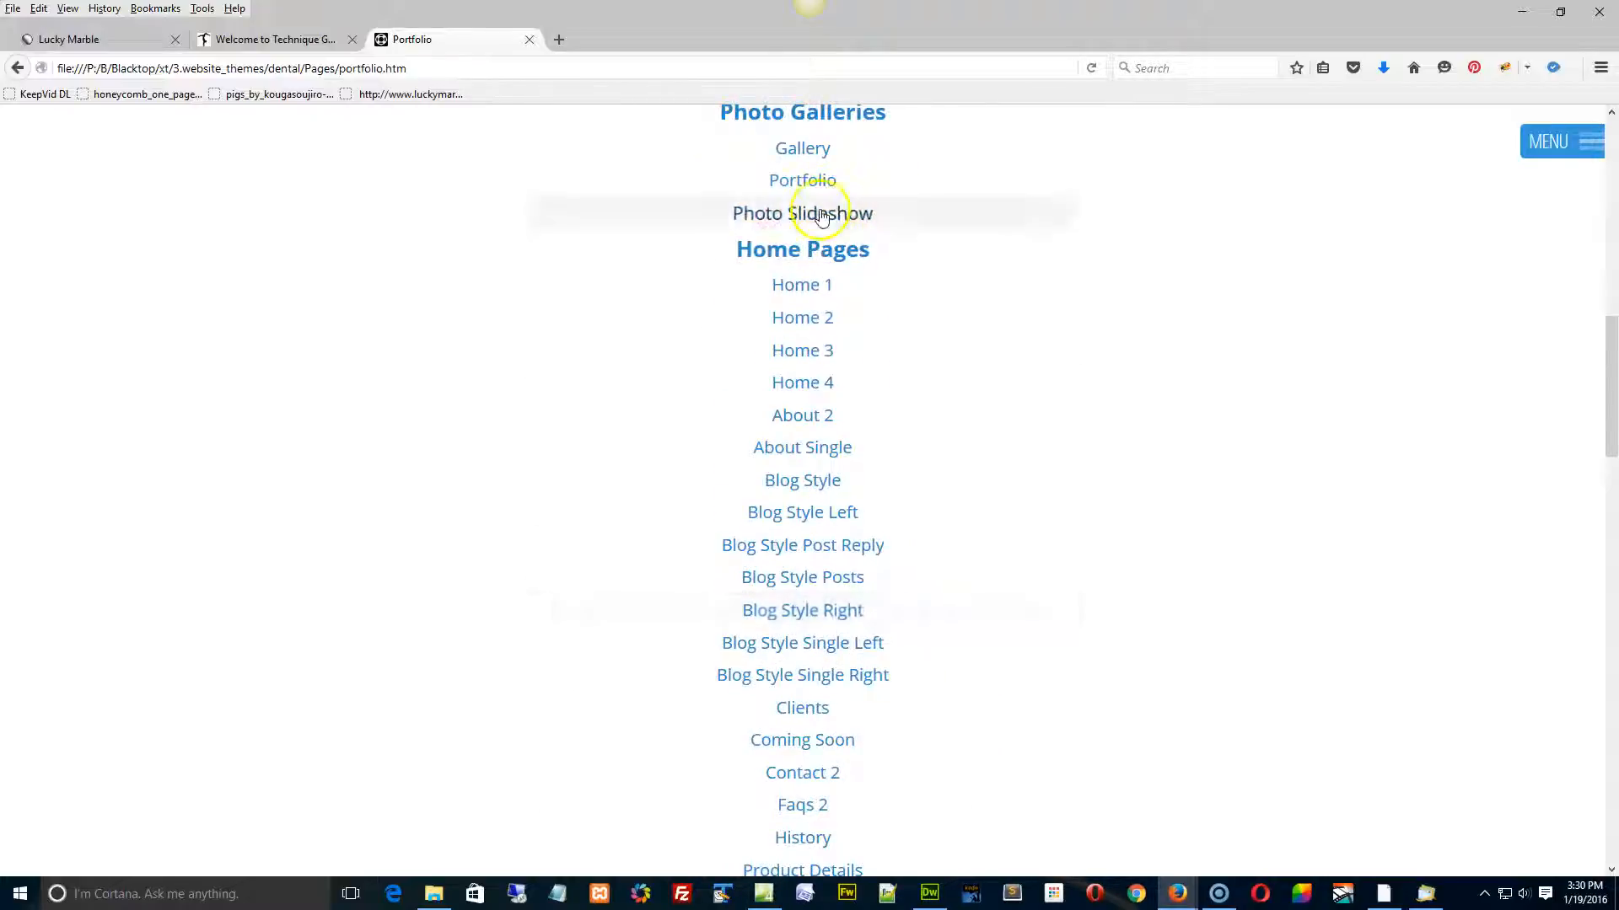
pyautogui.click(802, 214)
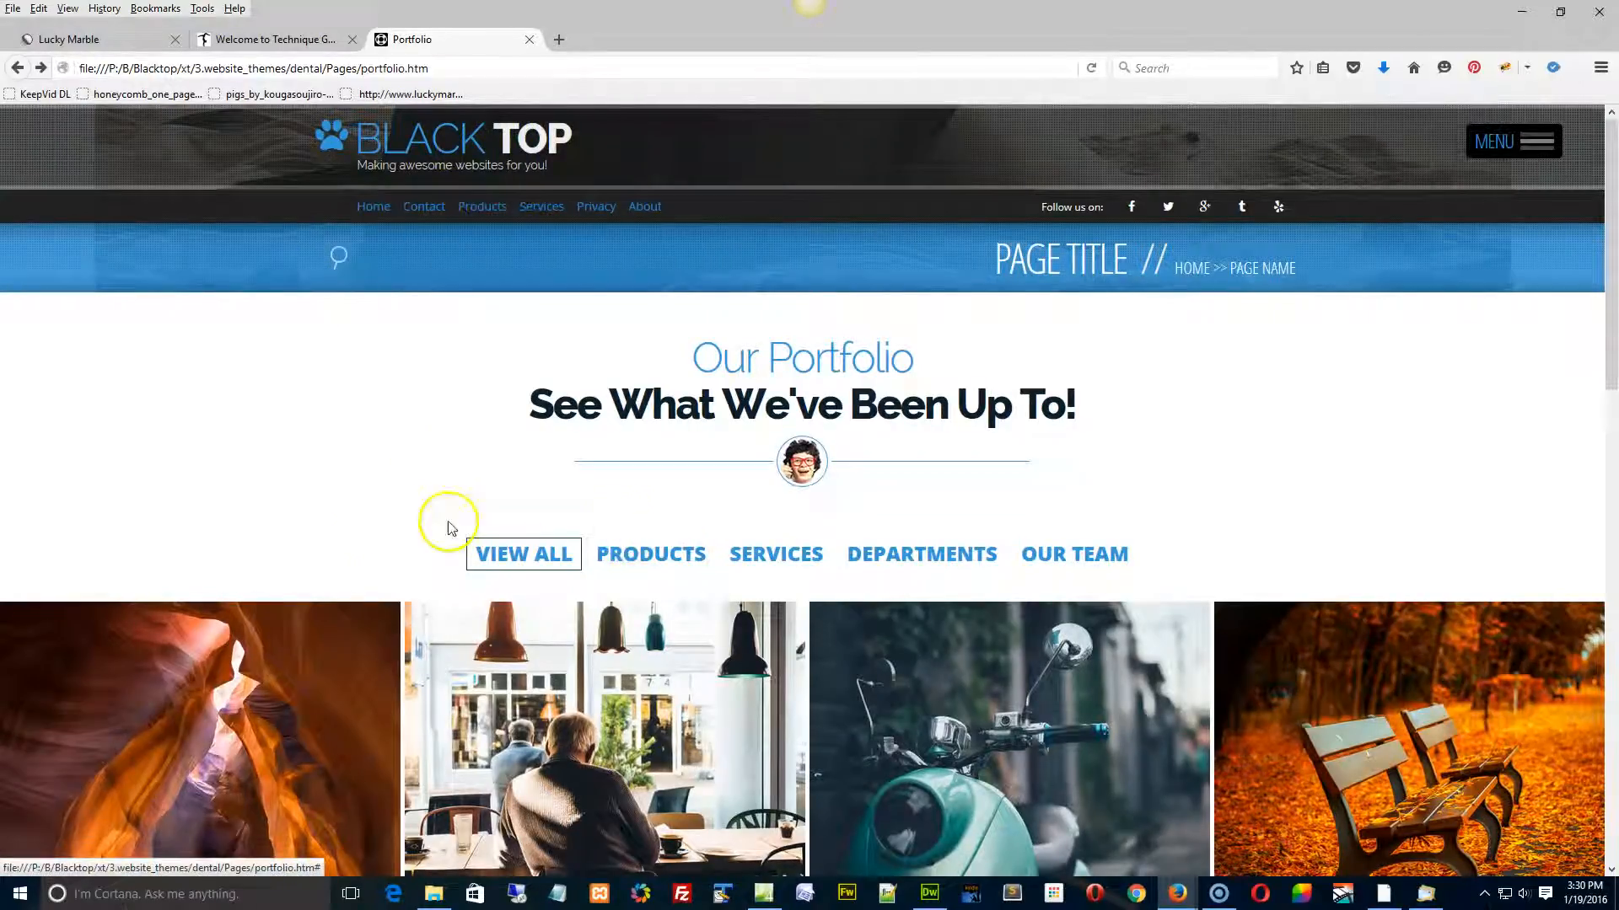
# Filter the portfolio grid to Services, showing its four photos above the footer.
pyautogui.scroll(-3)
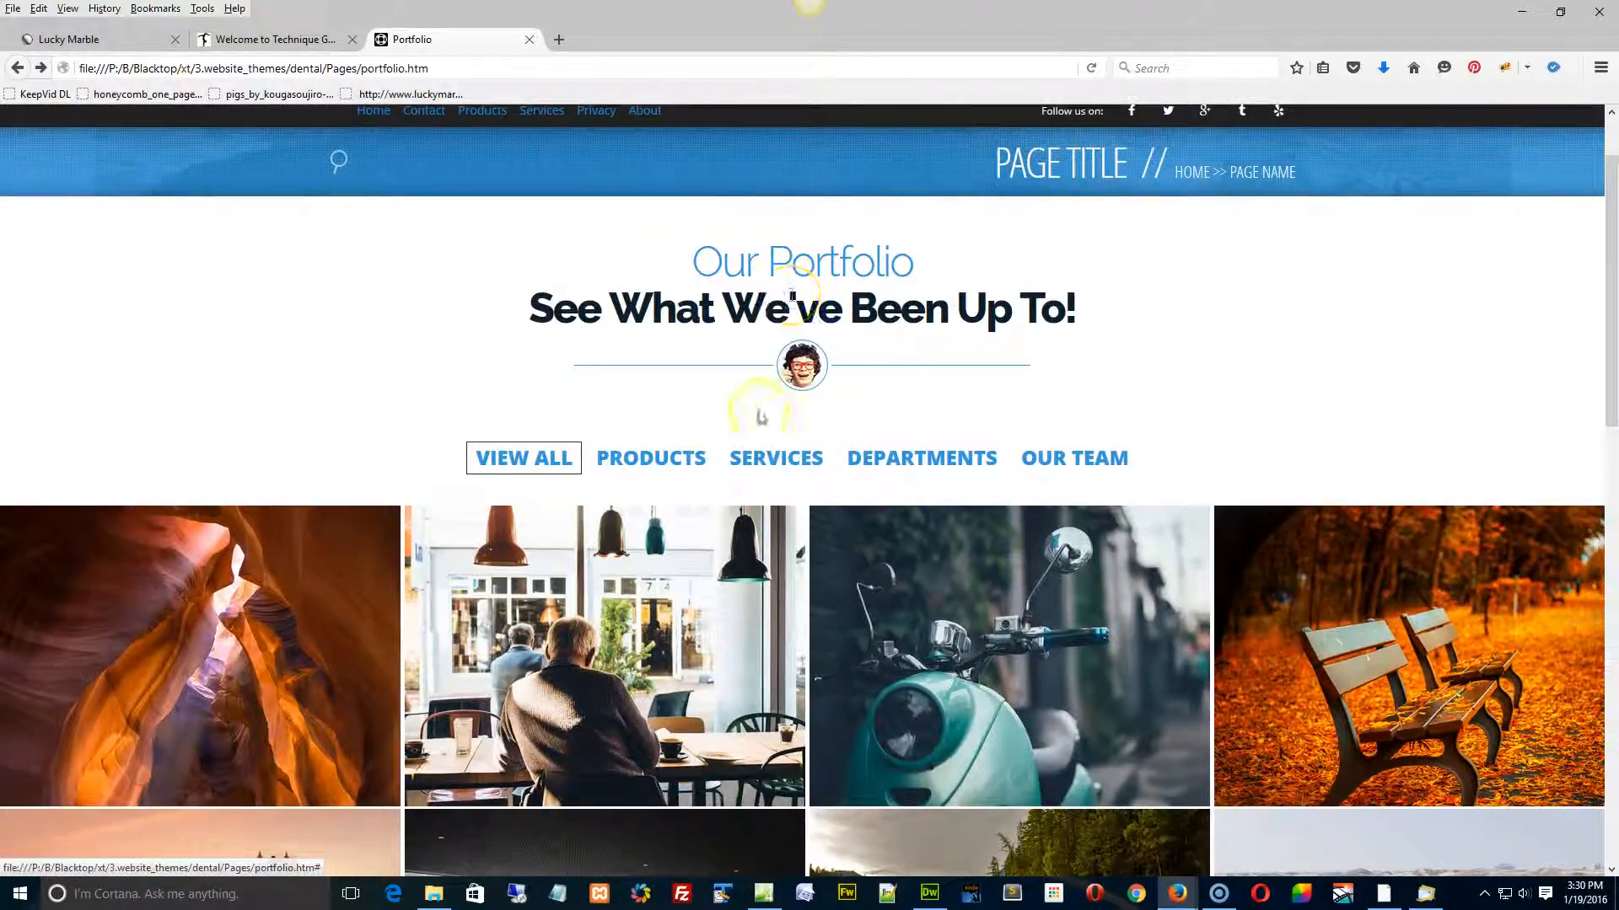
pyautogui.click(775, 458)
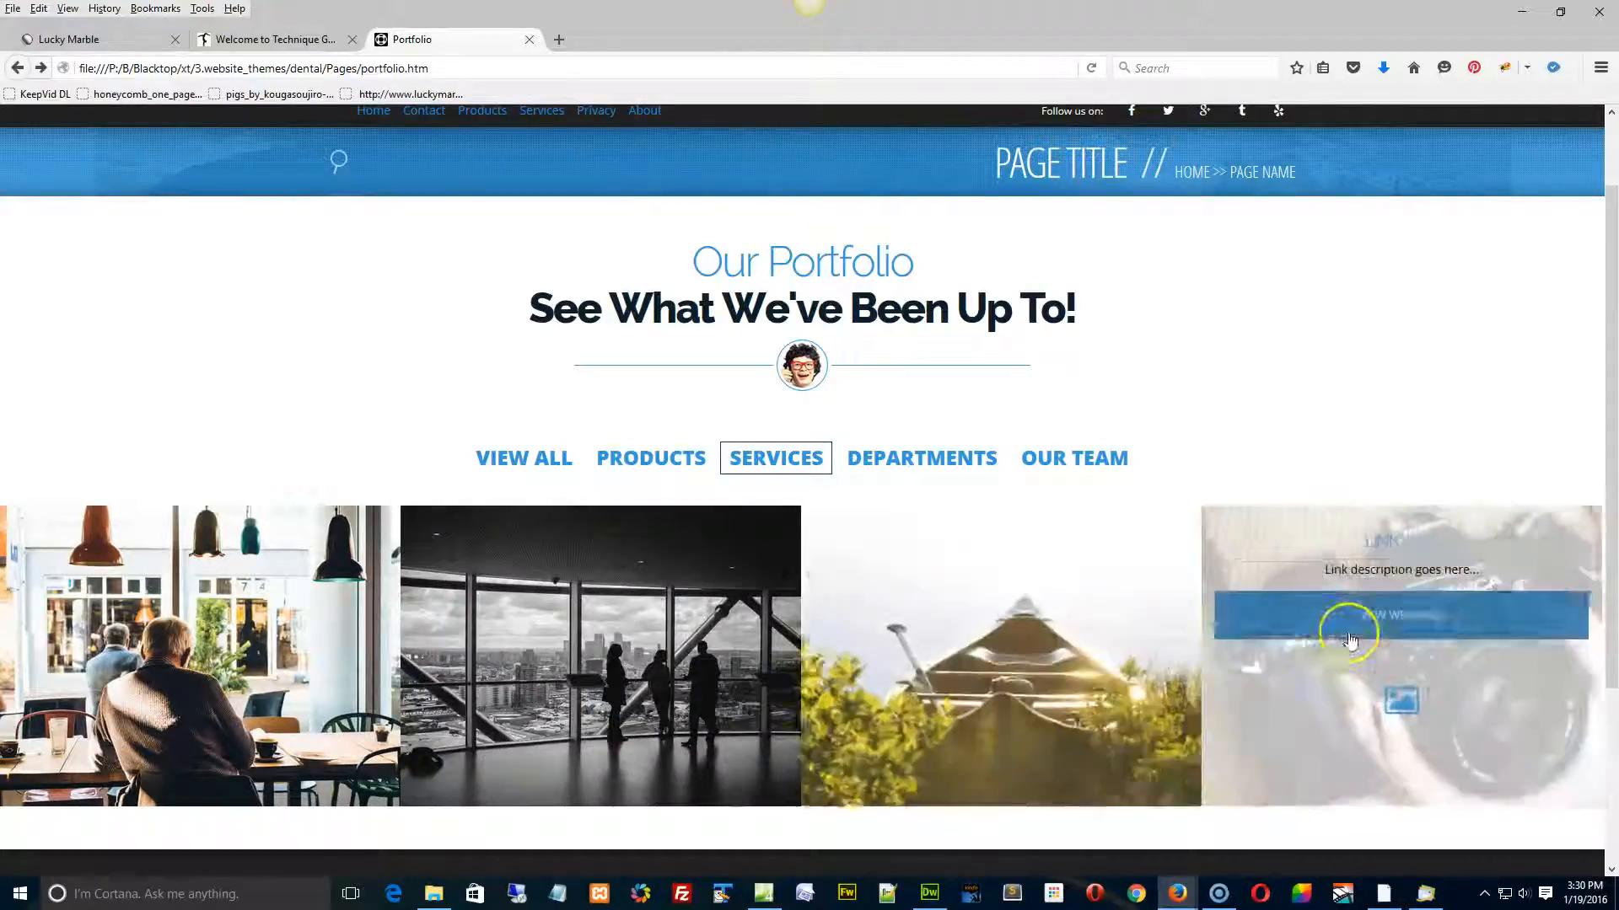
pyautogui.scroll(-3)
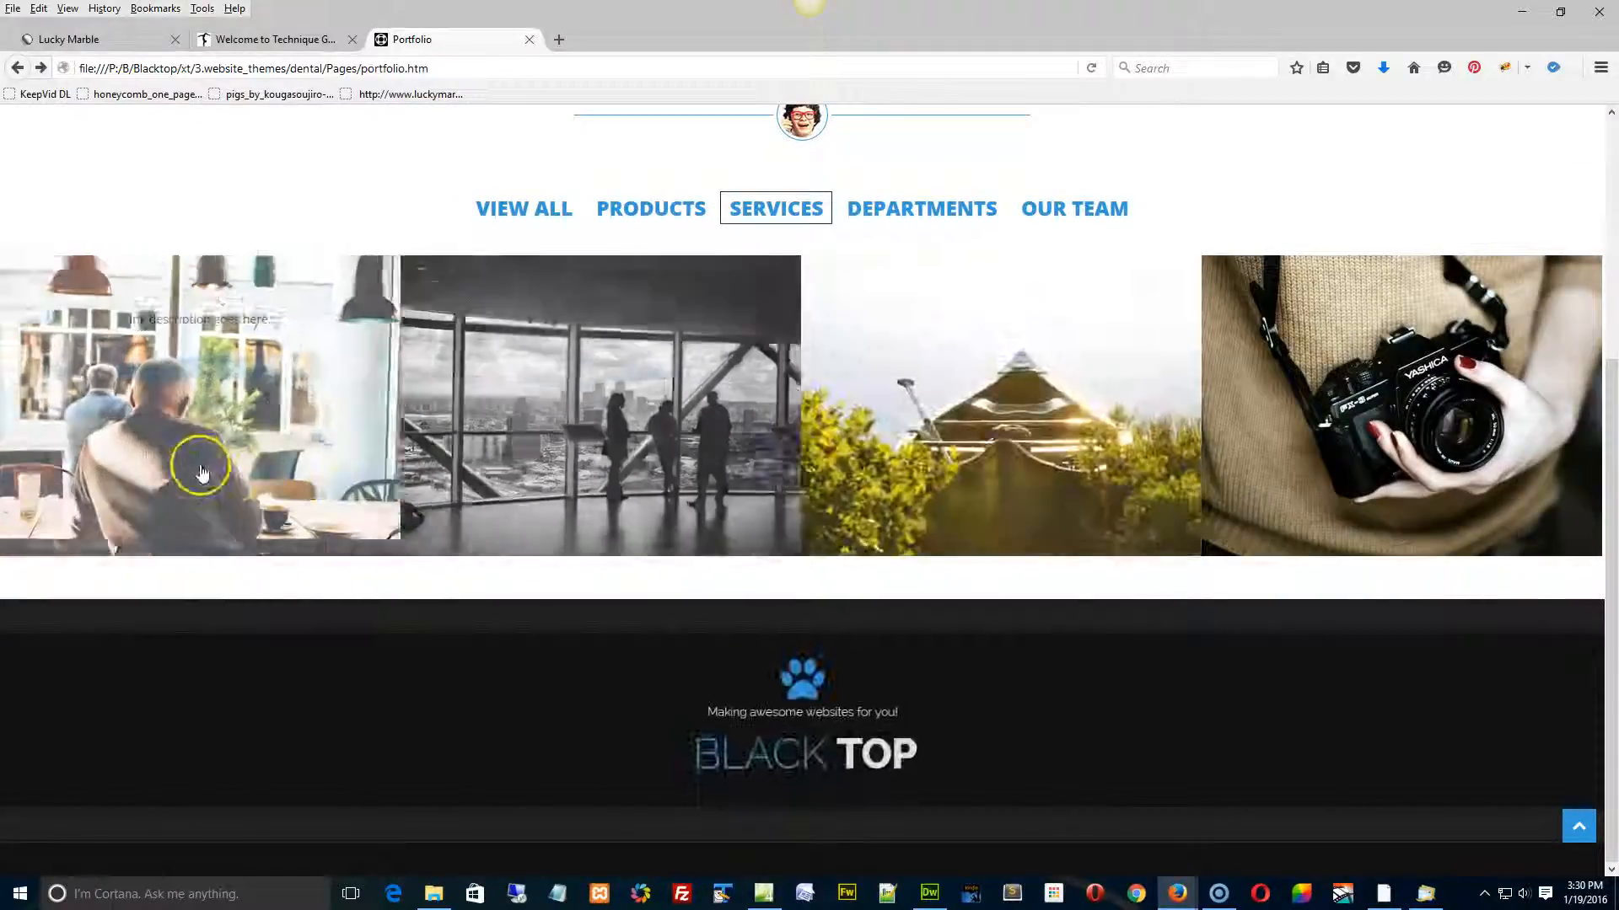